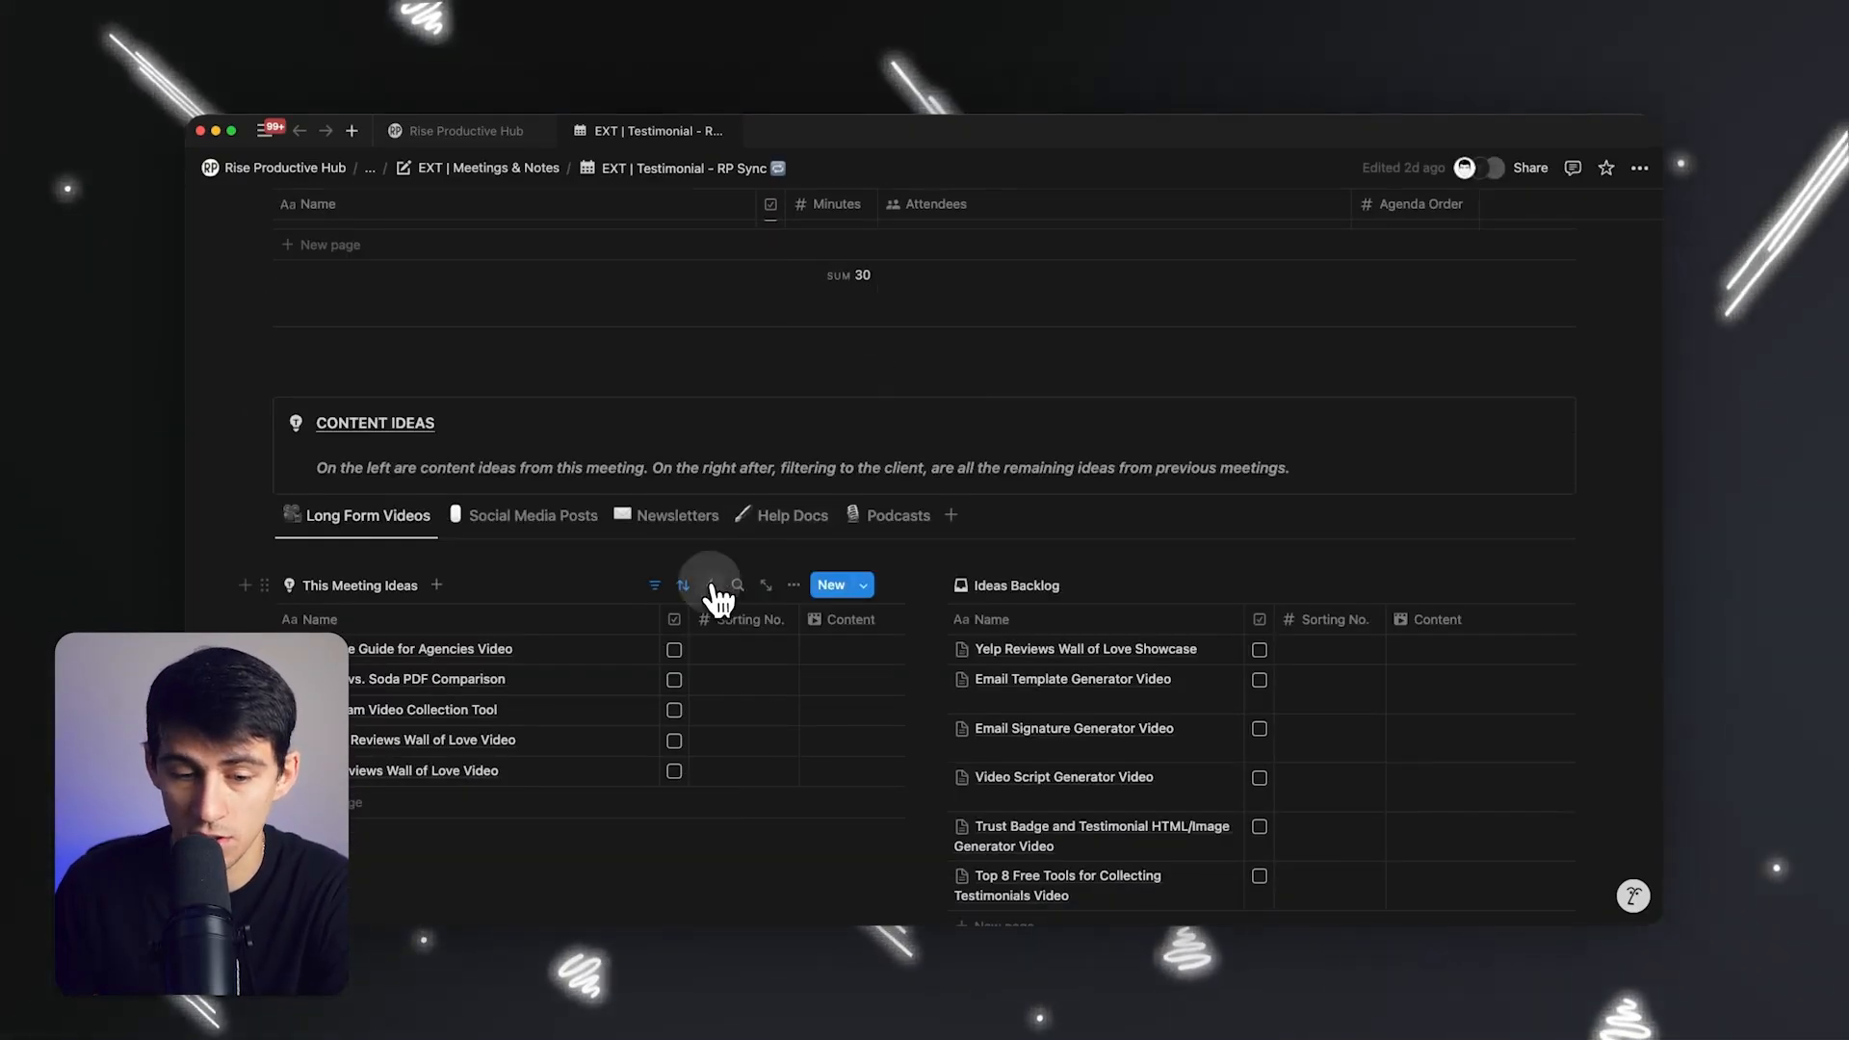
- Glance at the database automations list, then send the Yelp Reviews Wall of Love Video idea to the content calendar
left_click(680, 585)
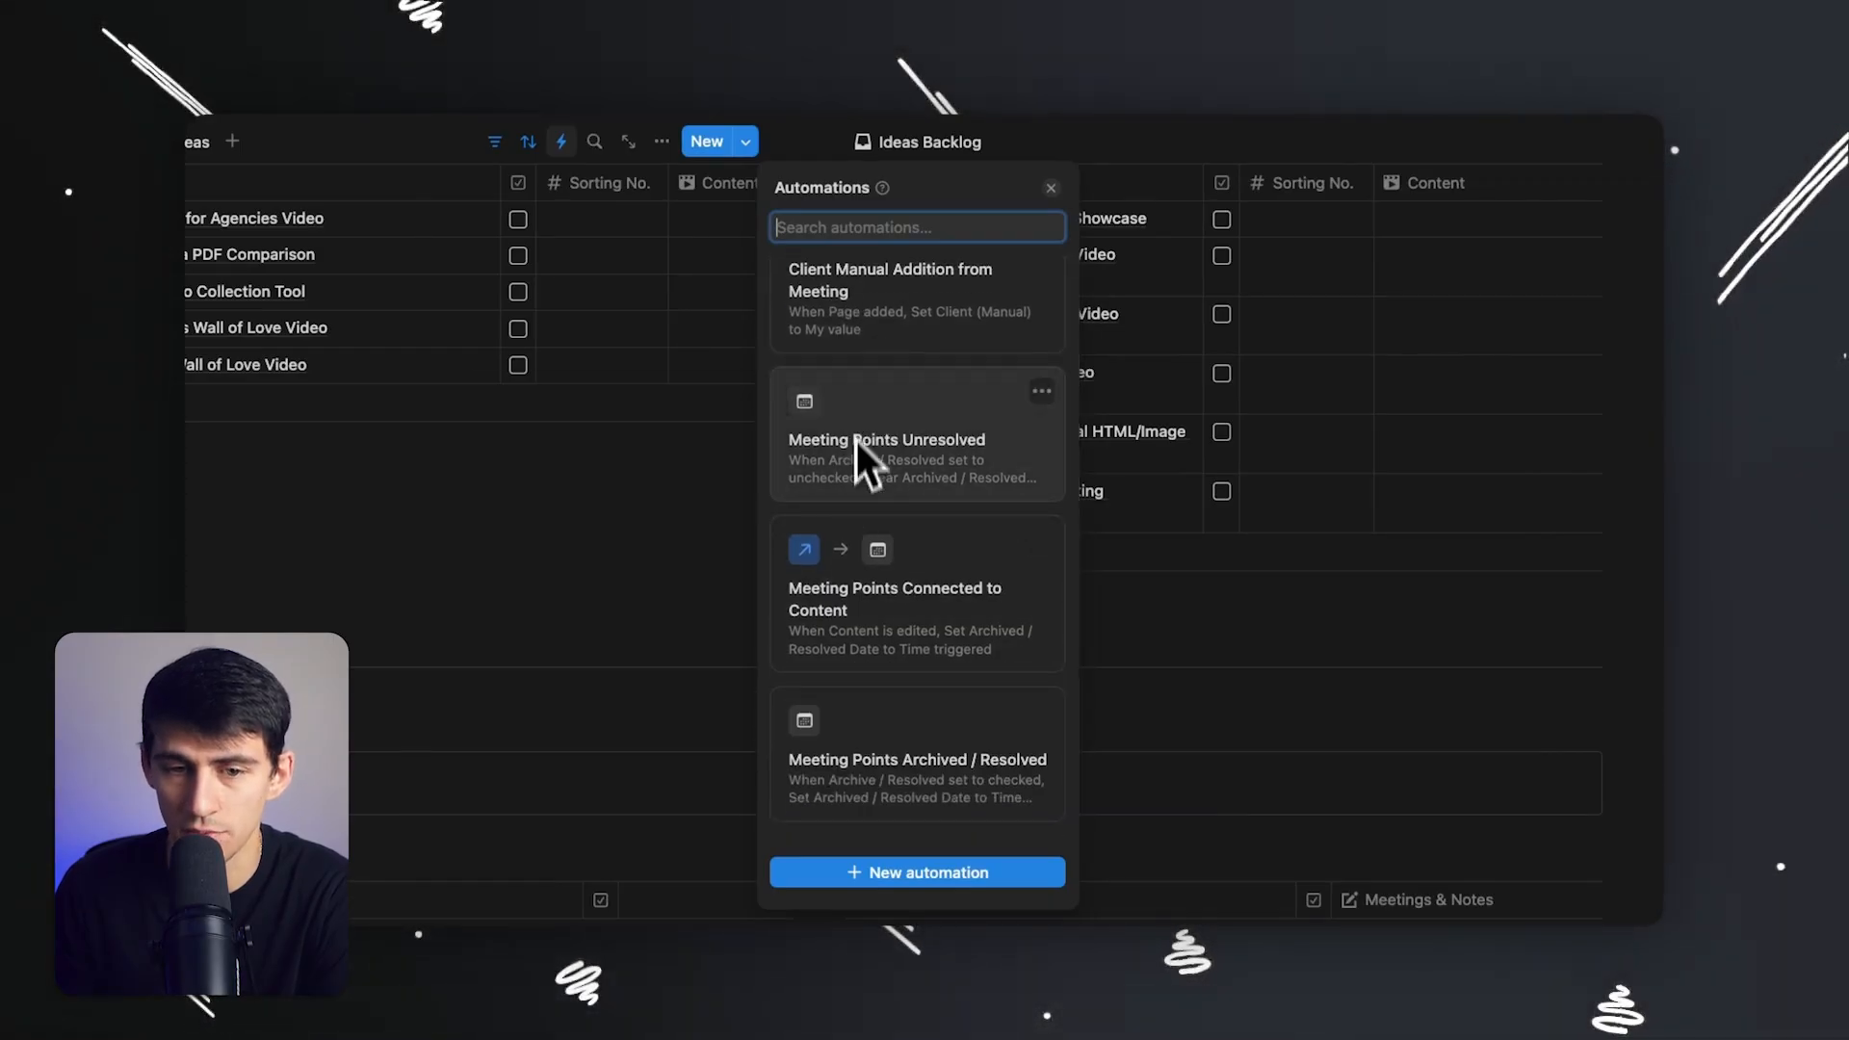
left_click(1048, 187)
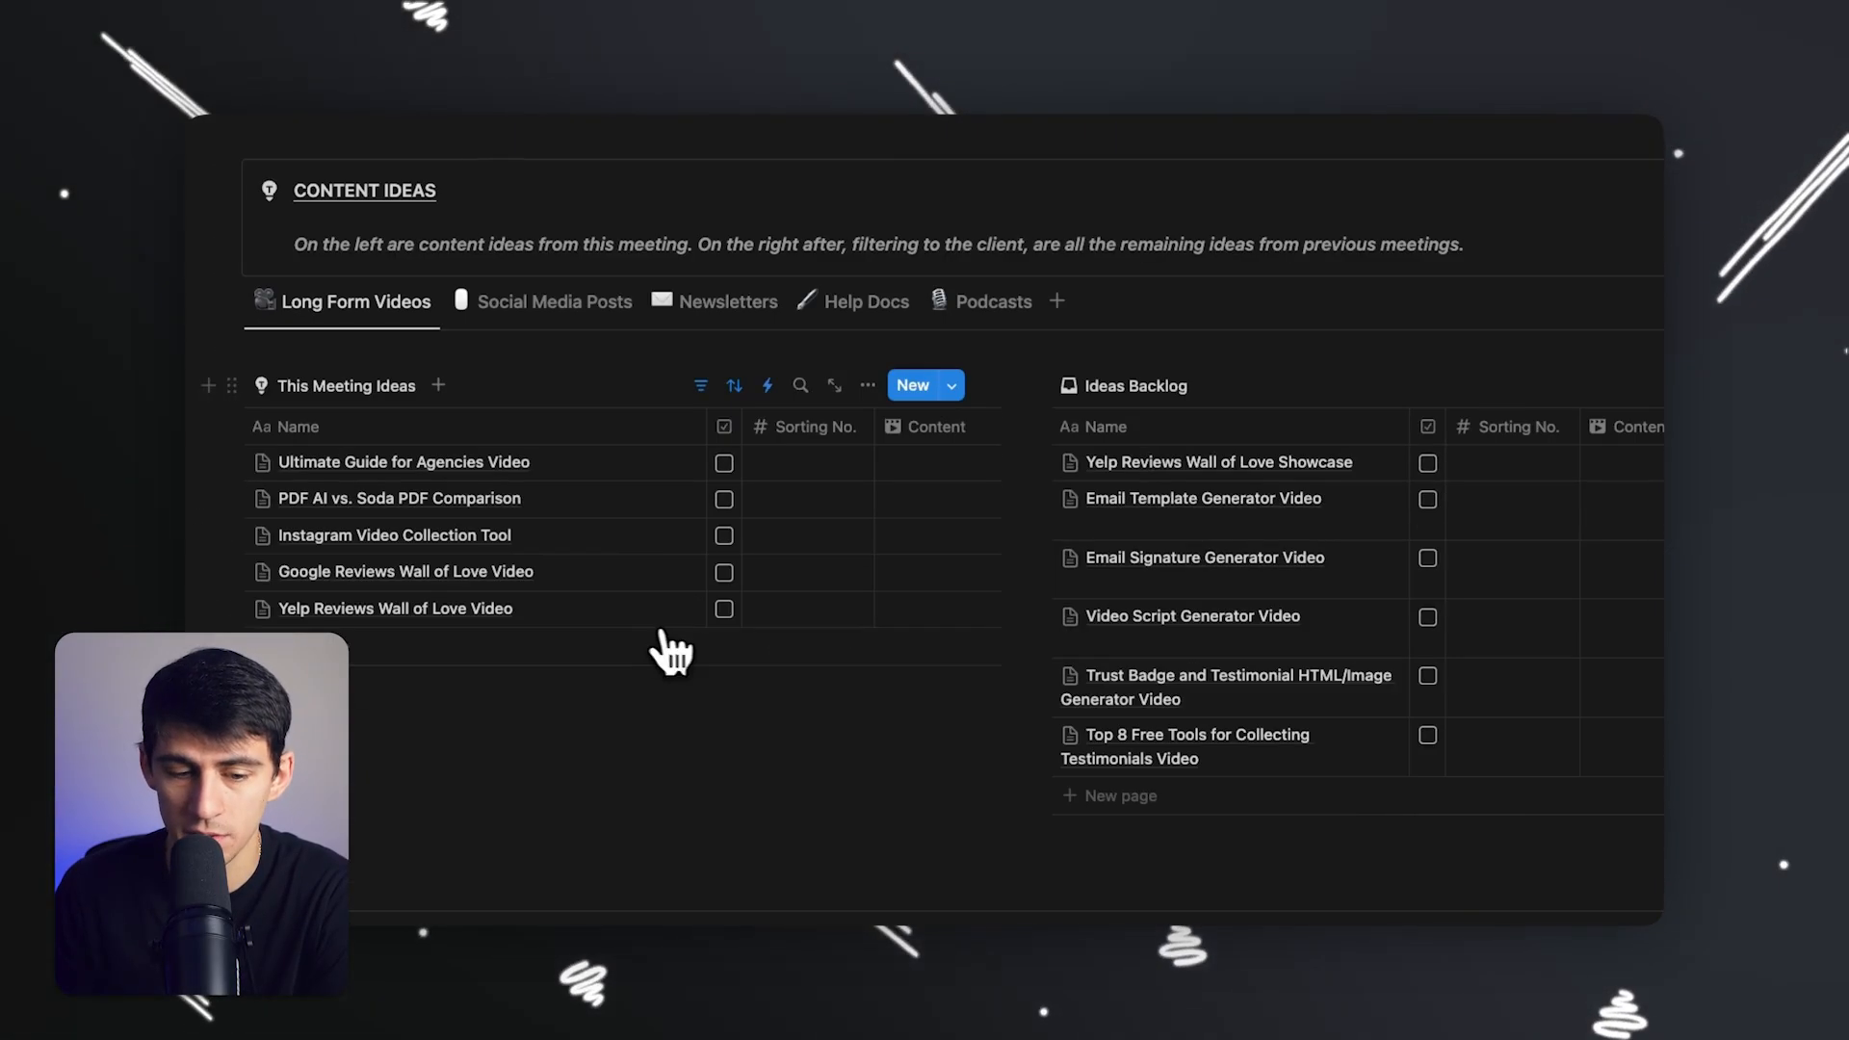
left_click(393, 609)
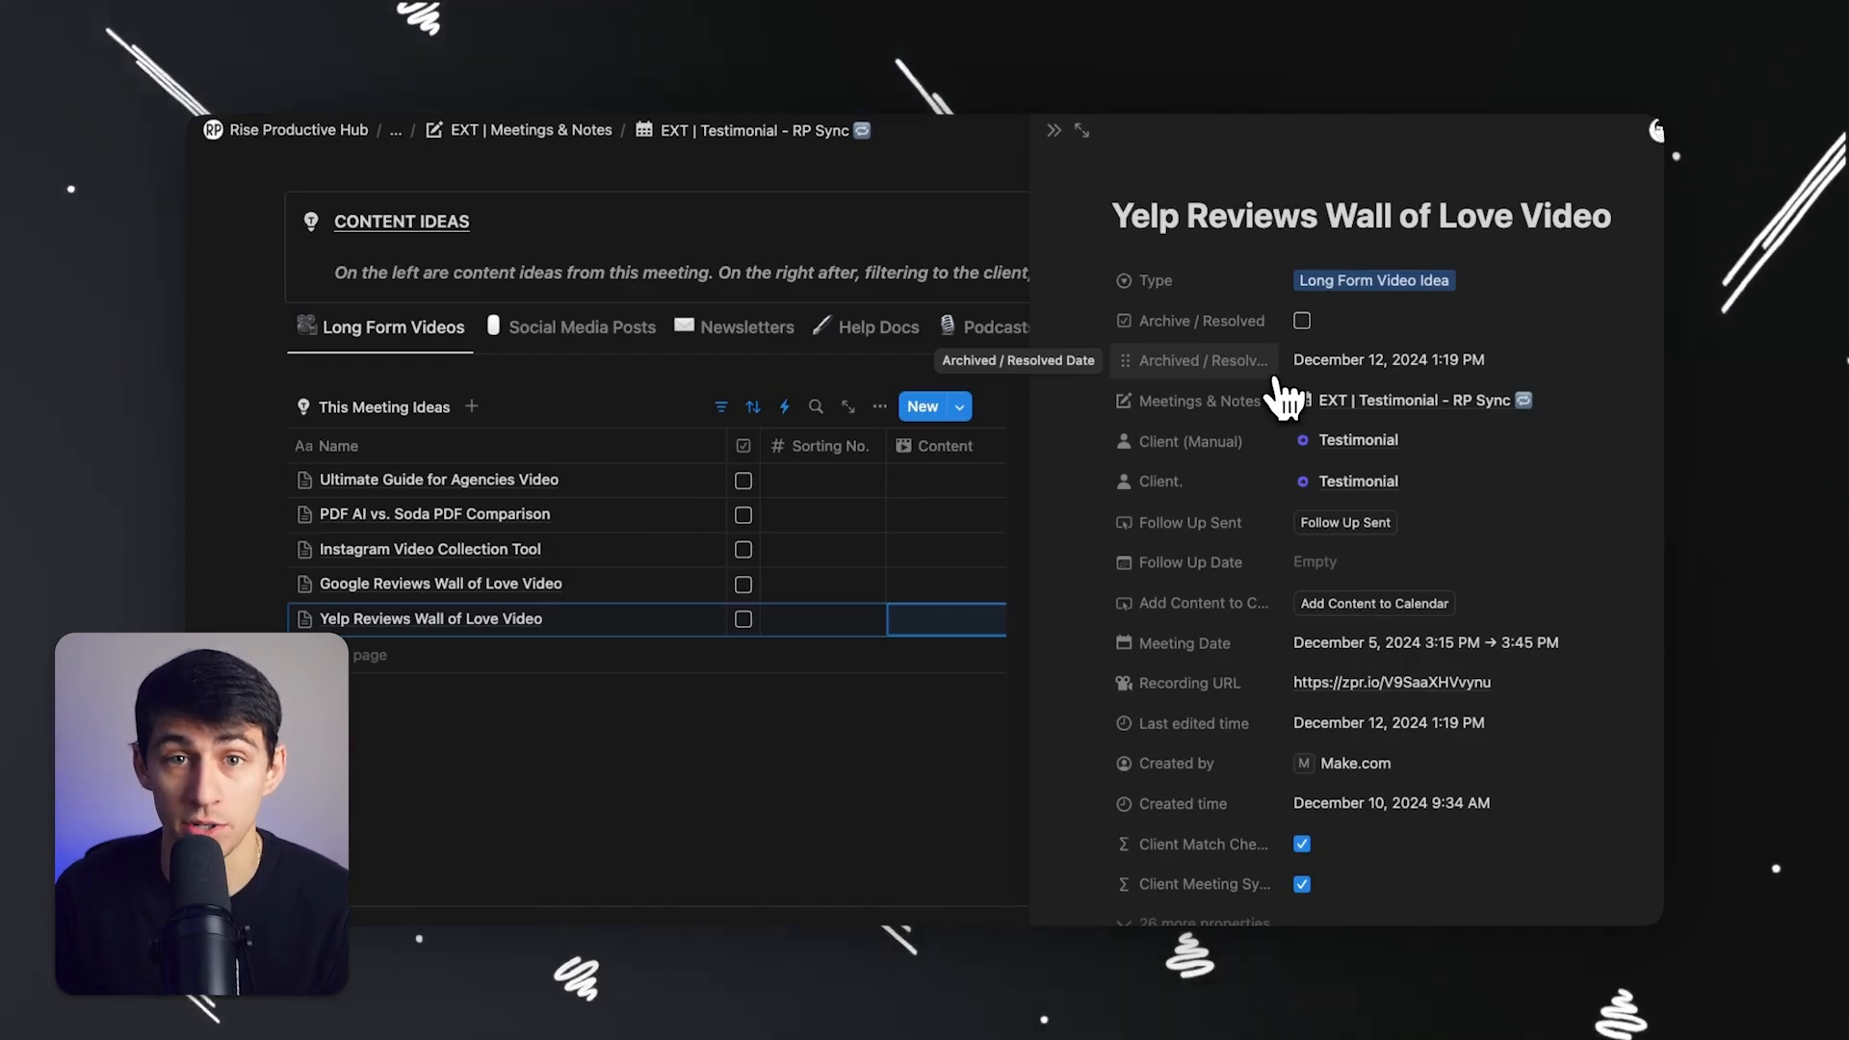
left_click(946, 619)
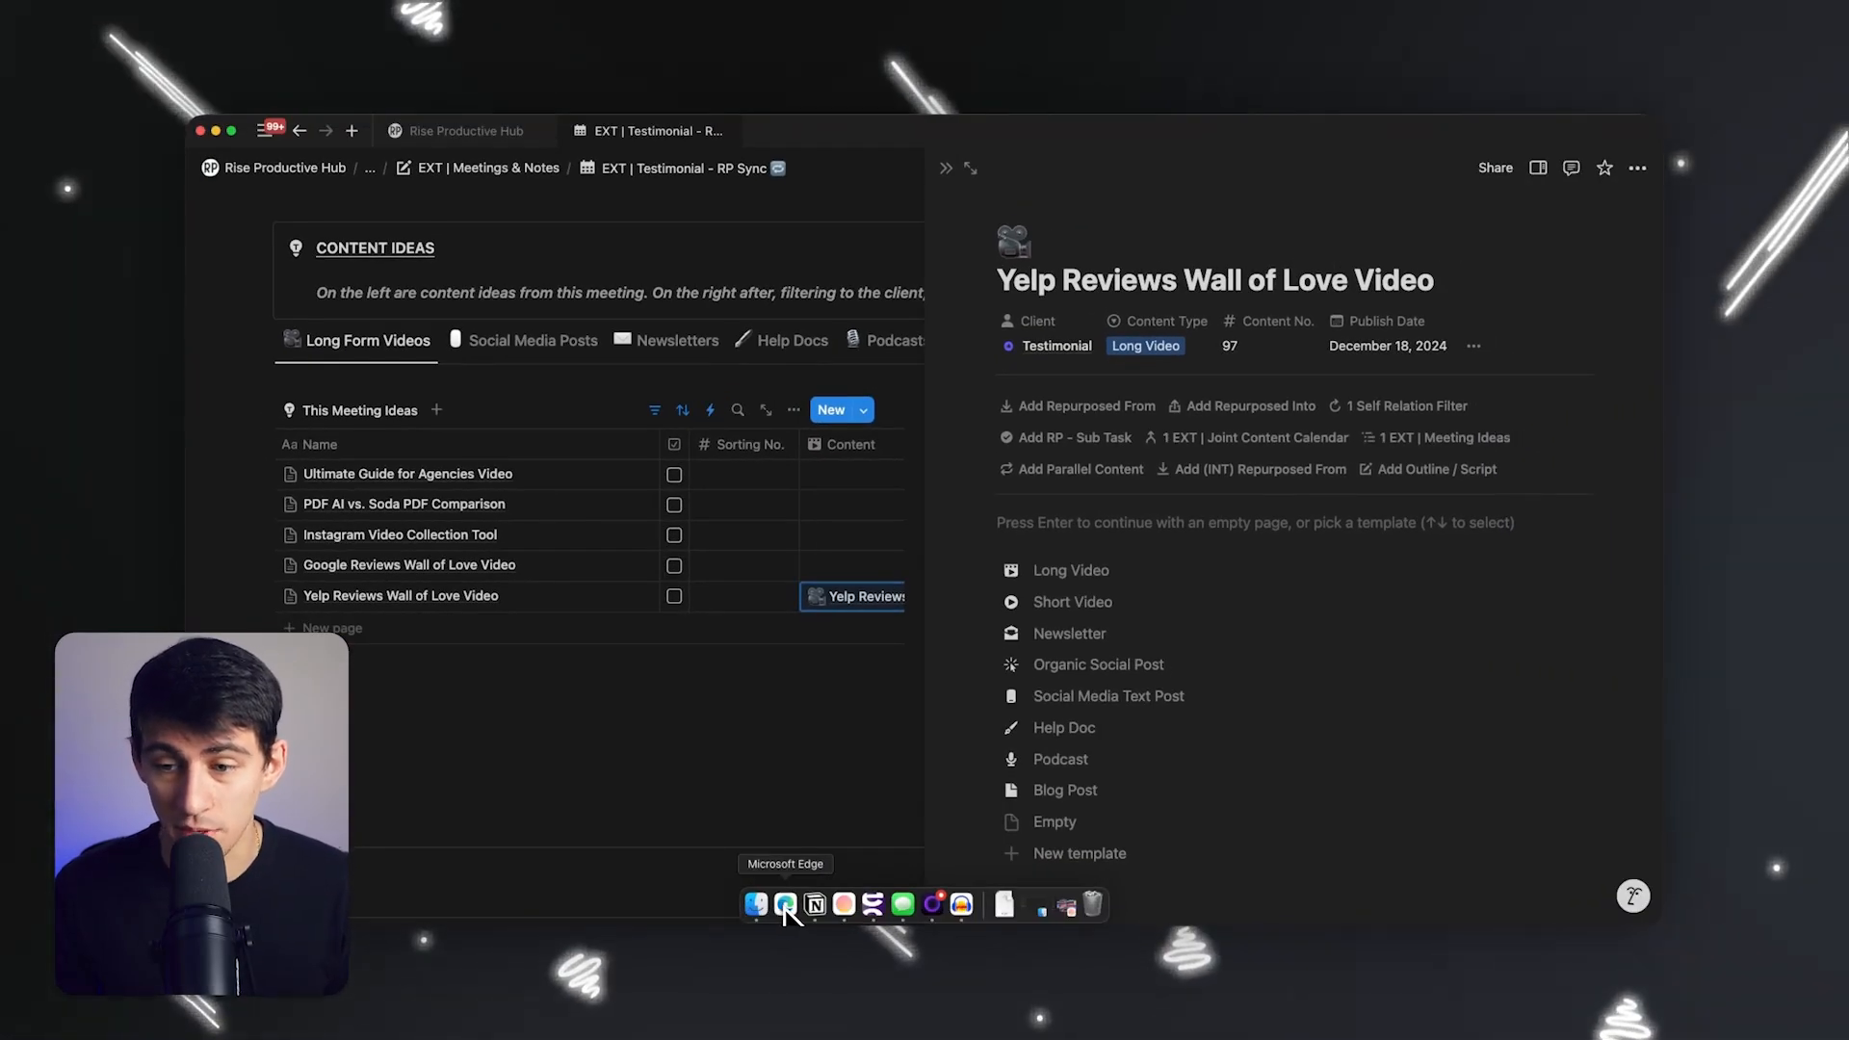
- Inspect the webhook payload and the Notion module's fetched item in the latest Make.com run
left_click(784, 905)
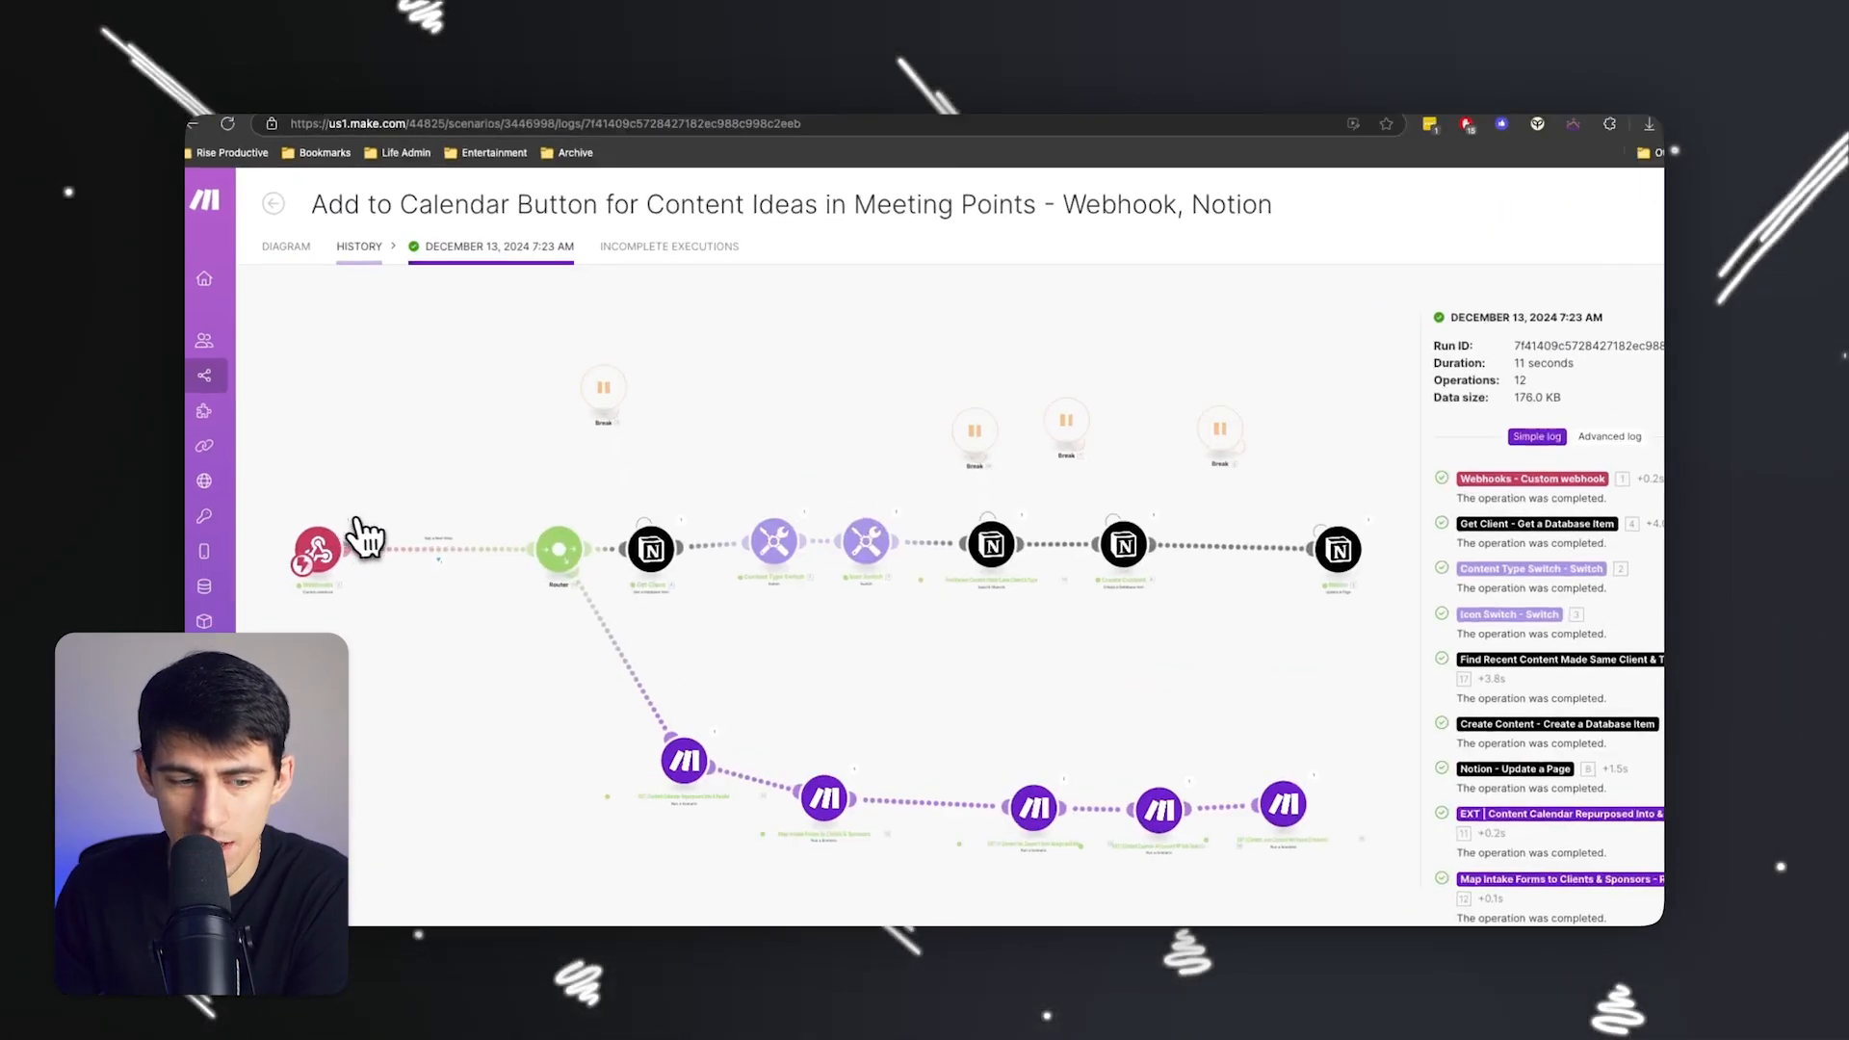
left_click(315, 551)
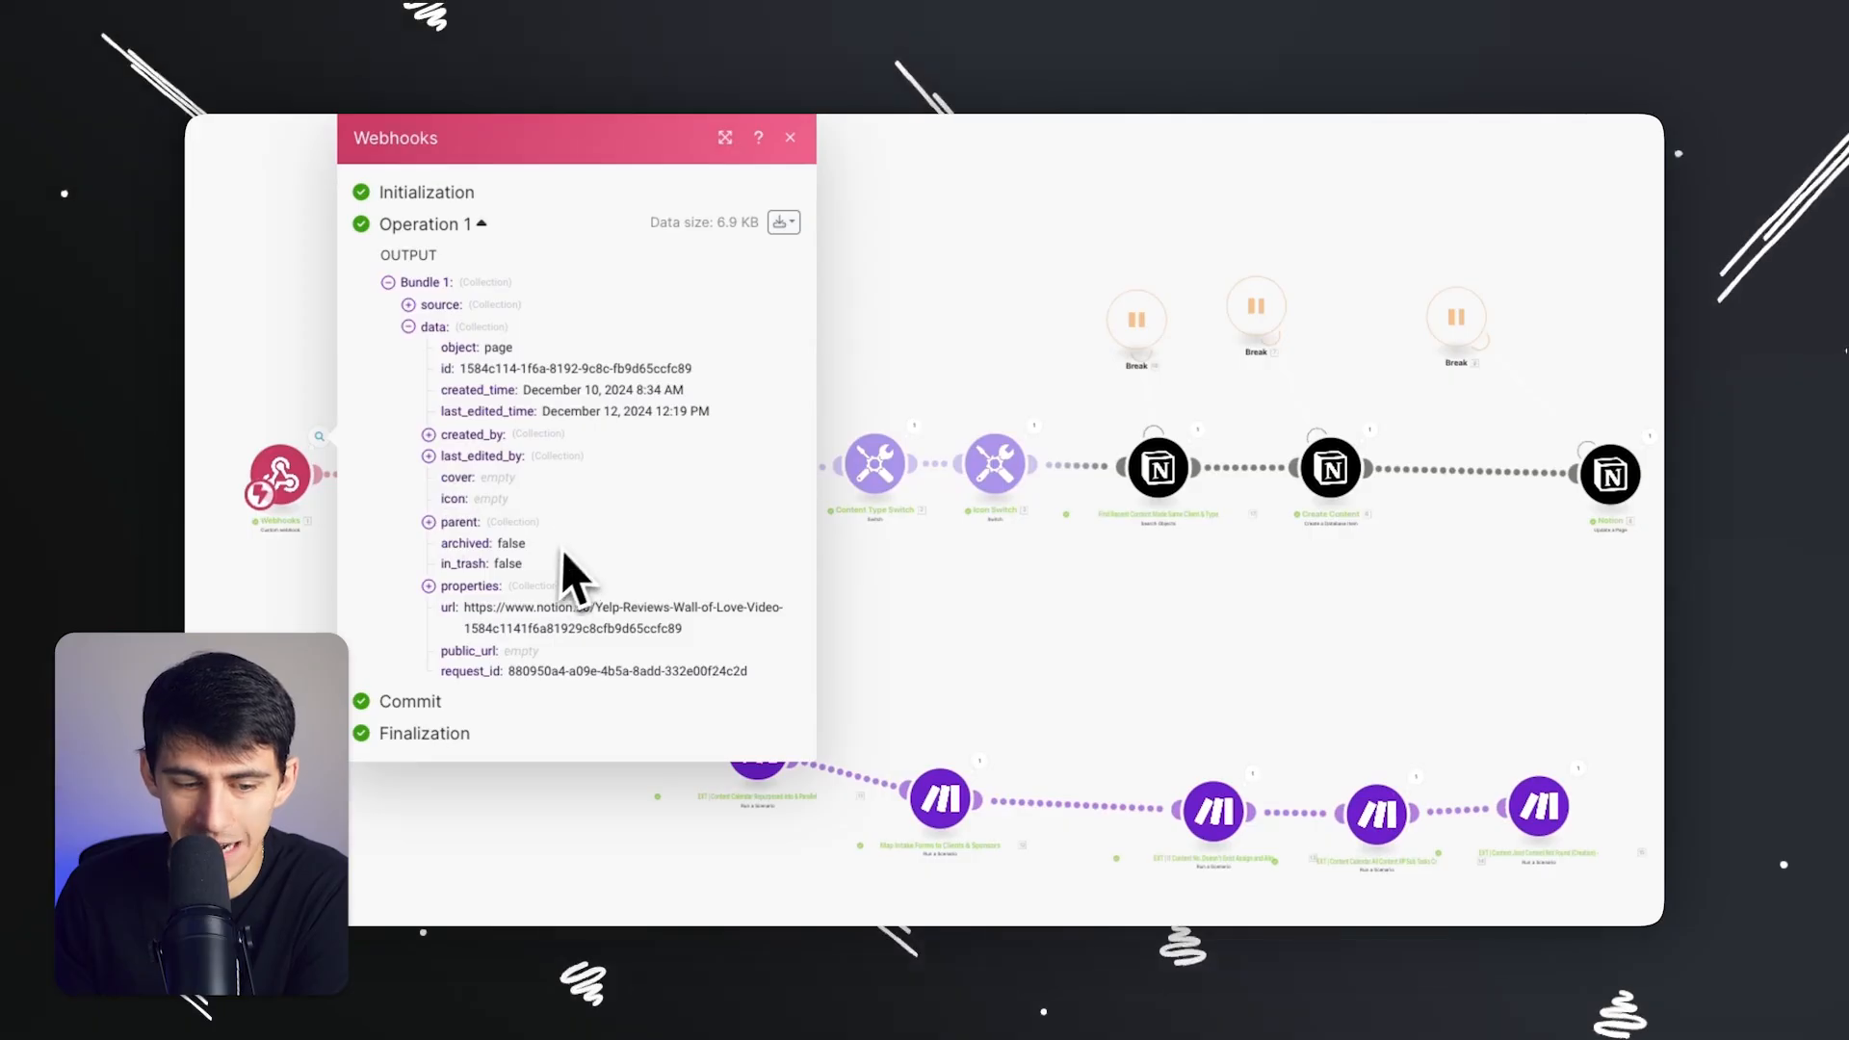
scroll("down", 3)
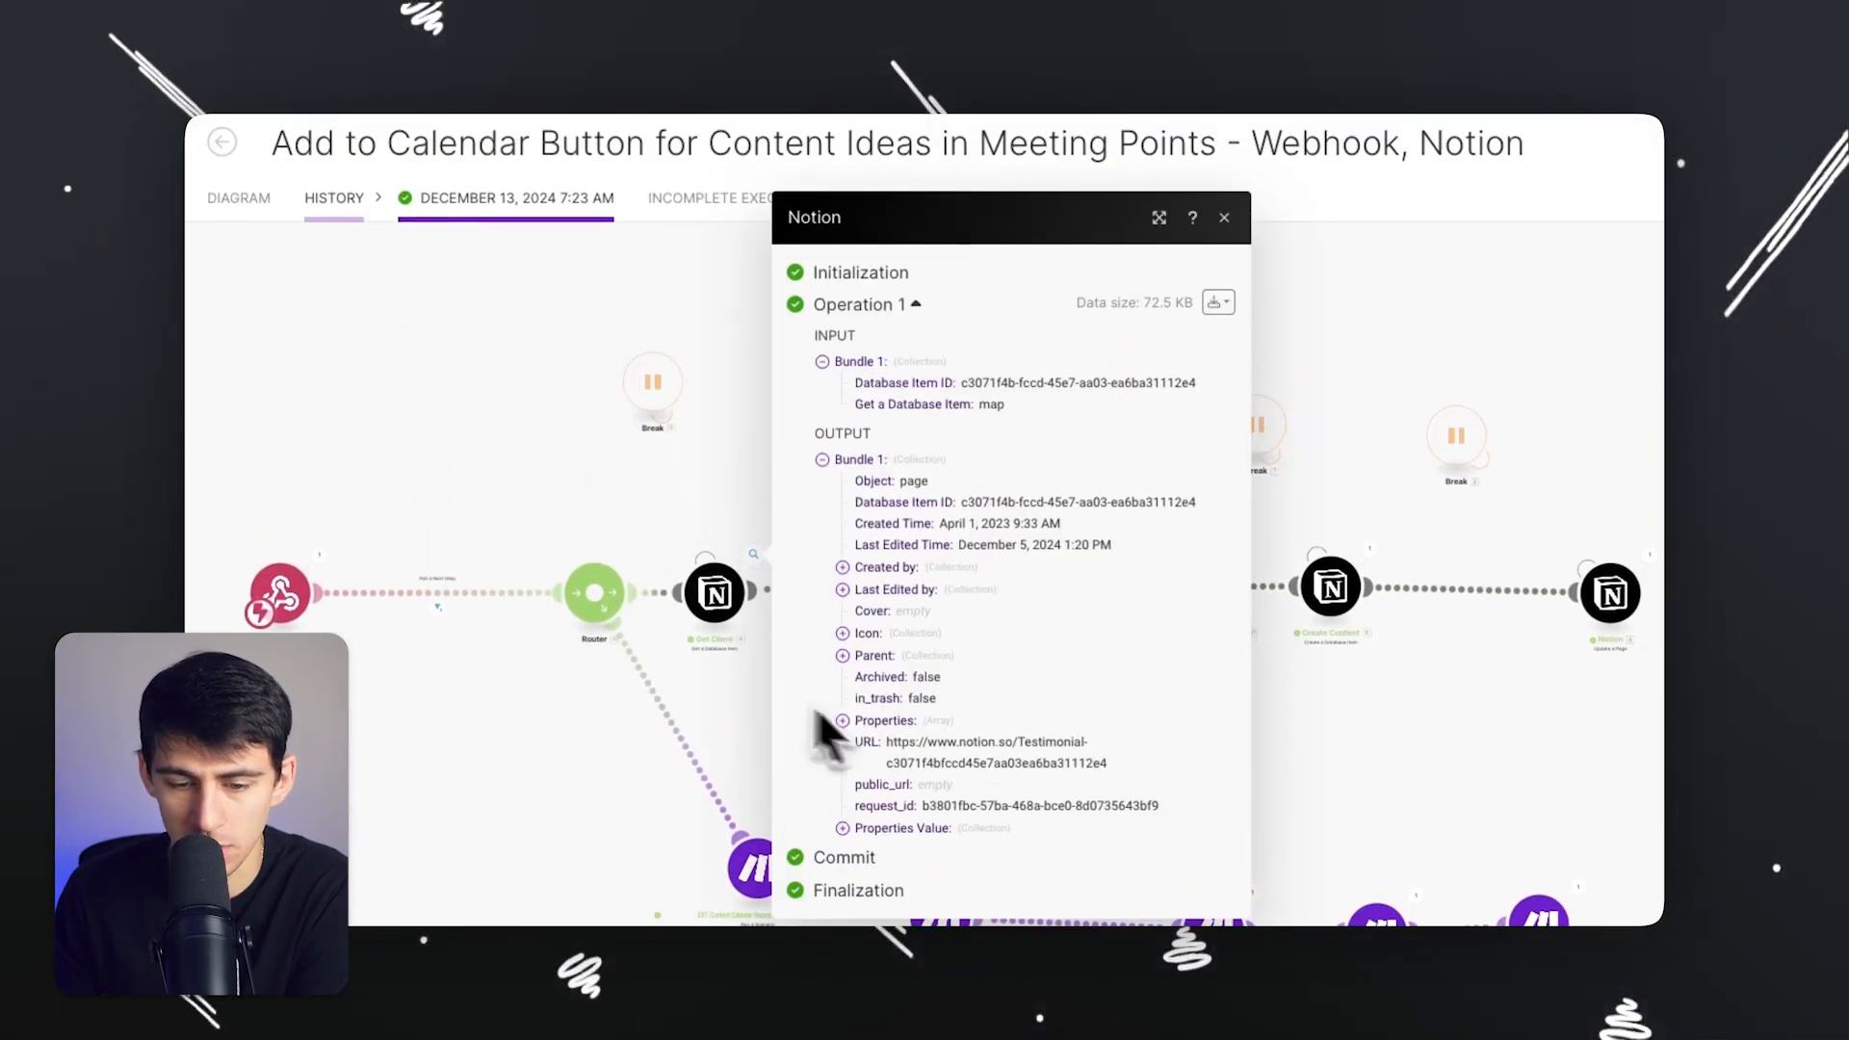
left_click(1223, 218)
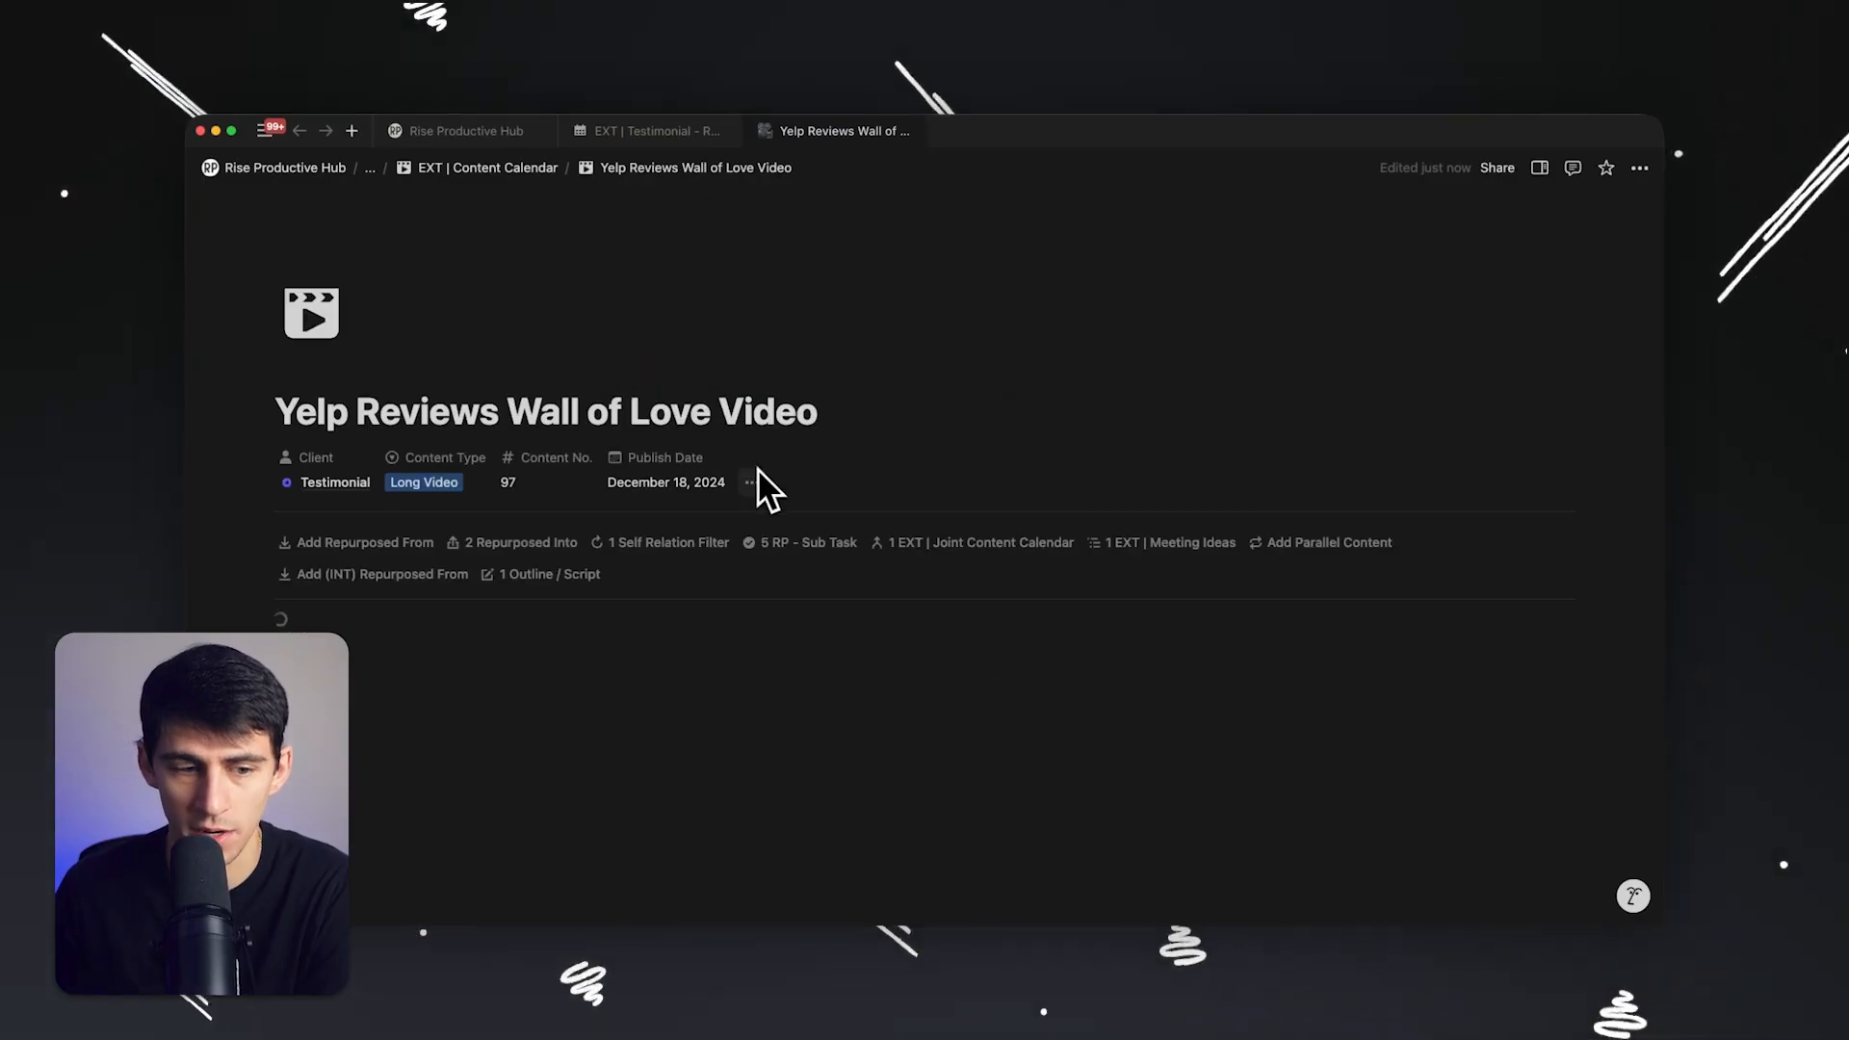
- Delete the five generated sub-tasks from the Yelp calendar page
left_click(522, 542)
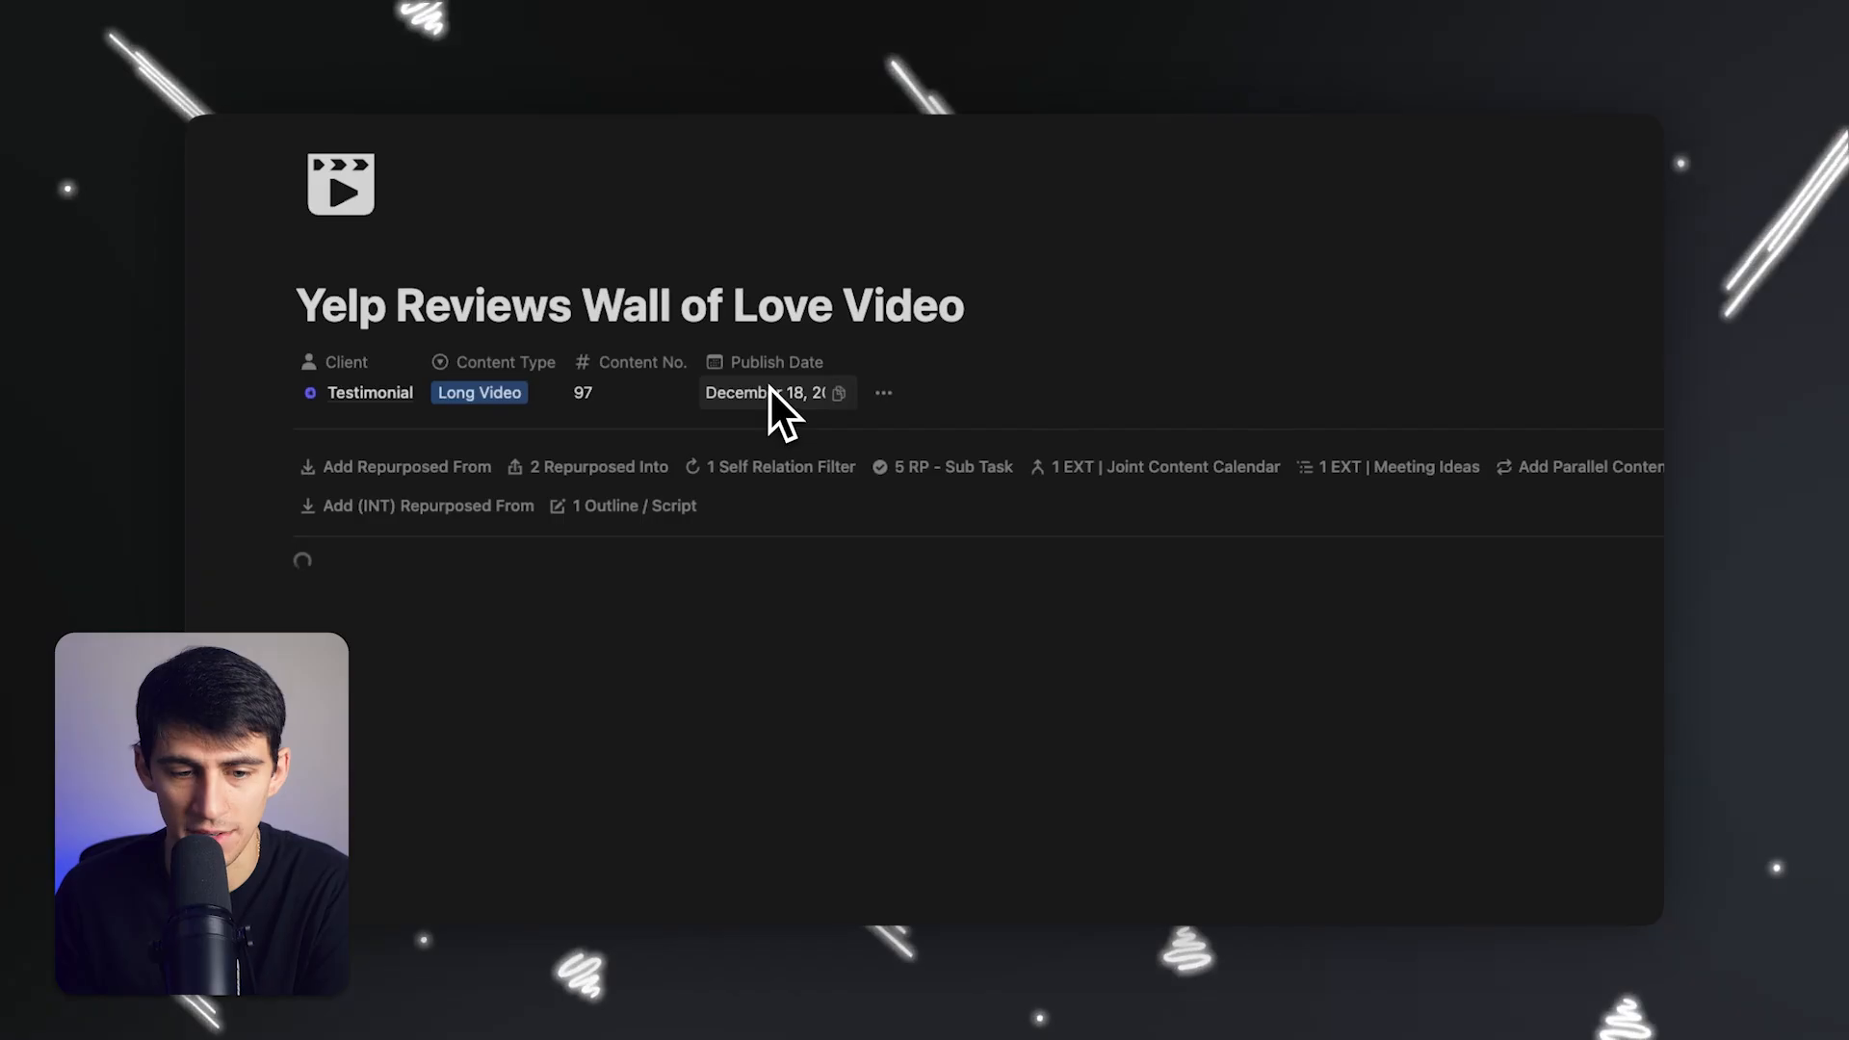
left_click(952, 466)
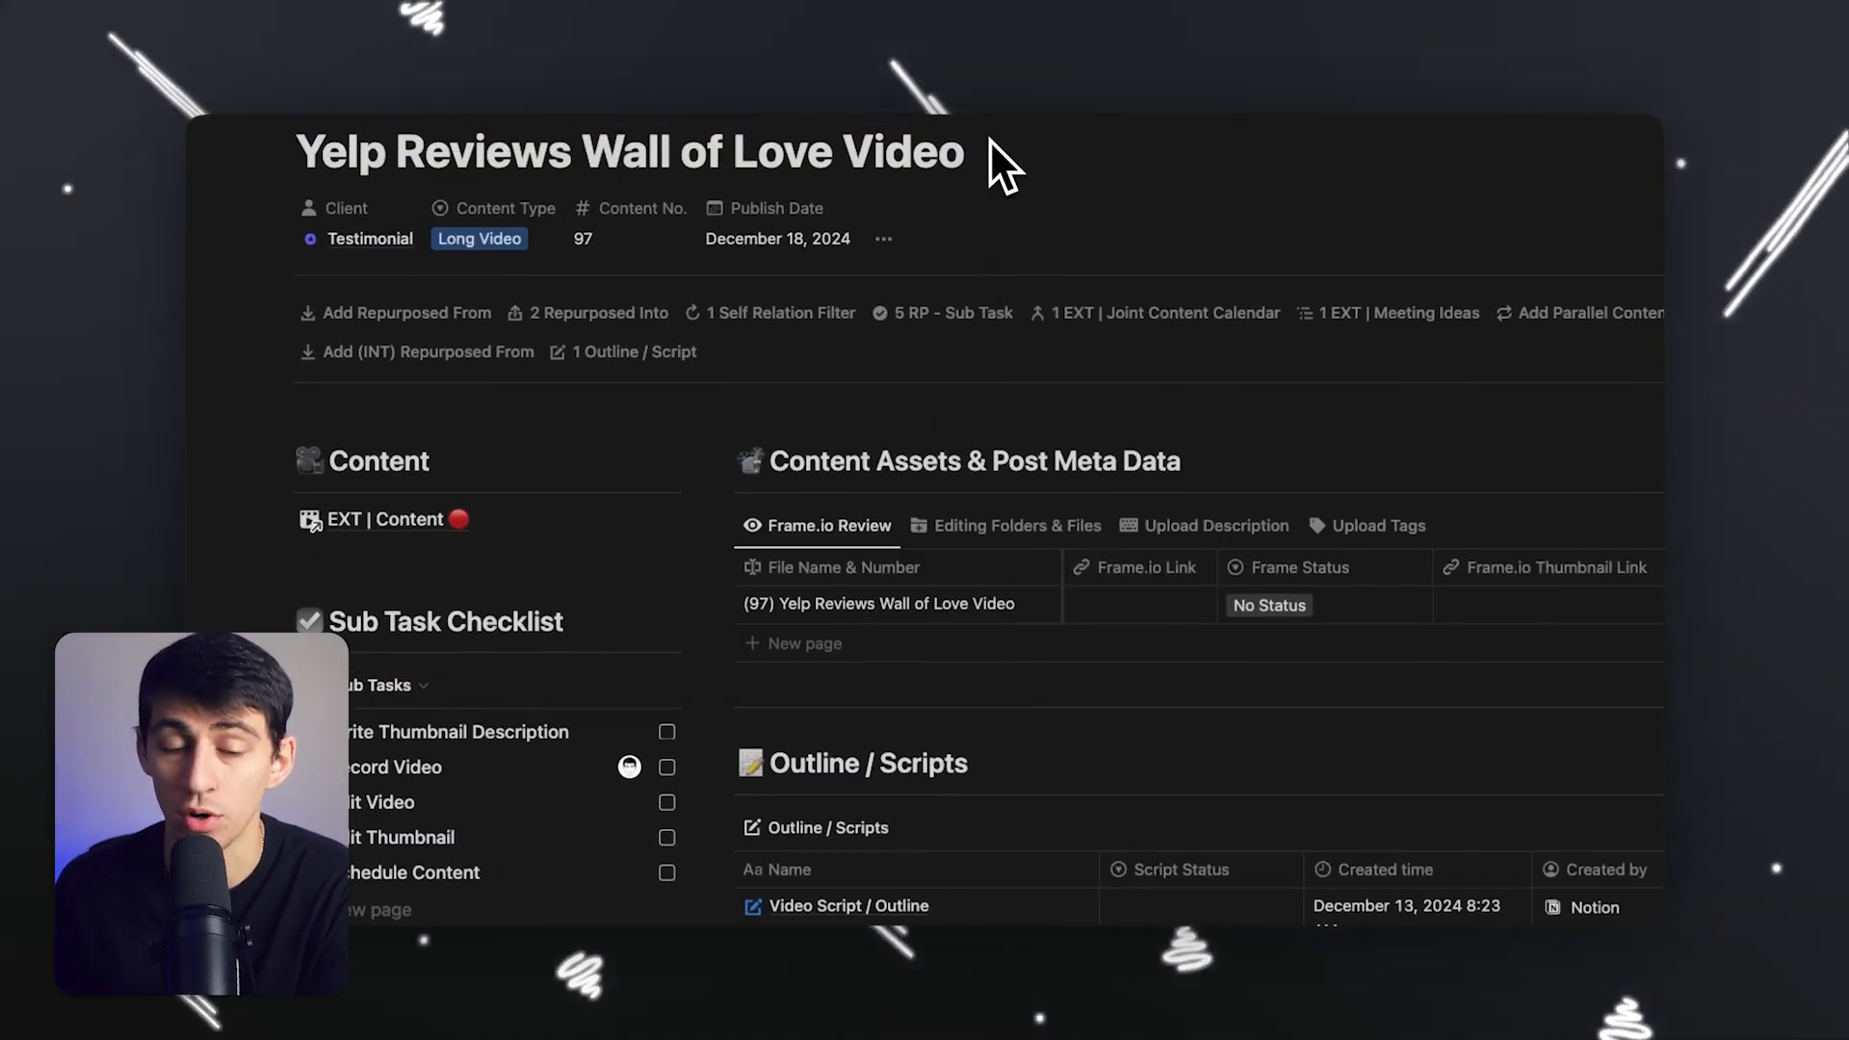
scroll("down", 3)
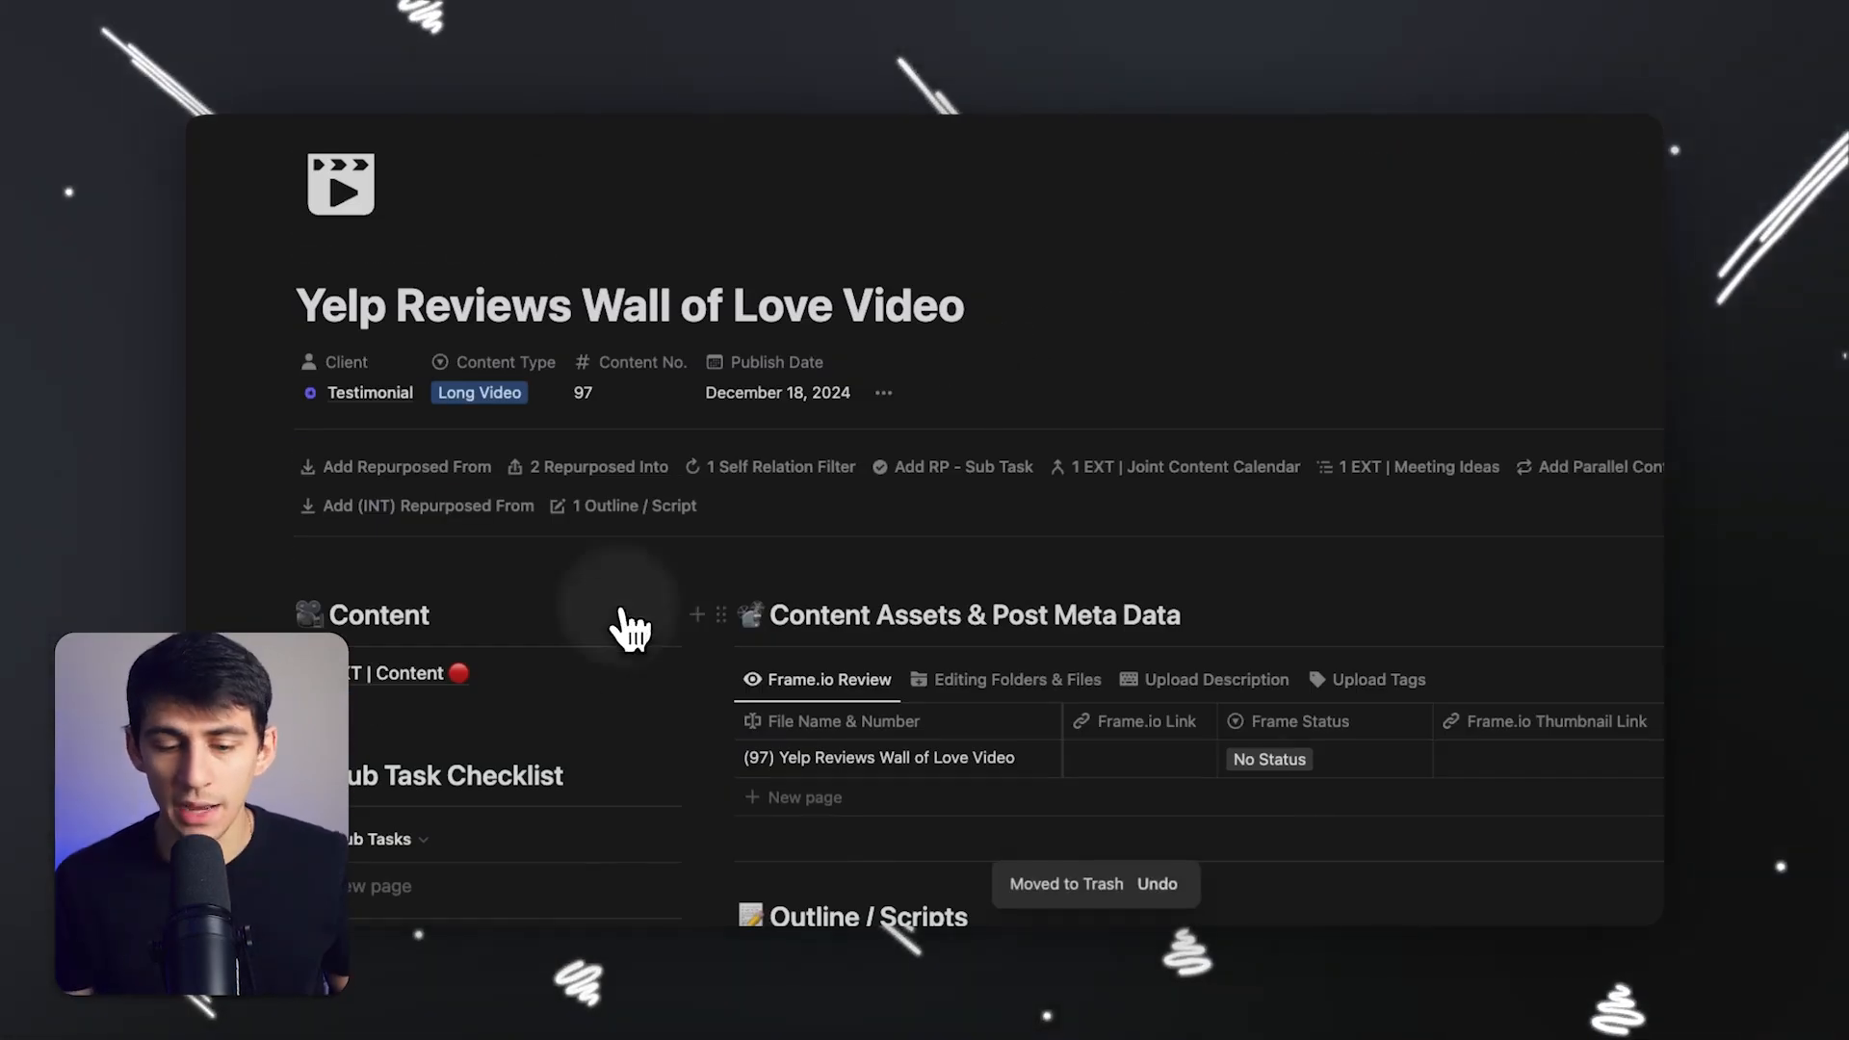
- Show the Editing Folders & Files view of Content Assets and follow the Content Editing Folder link
left_click(1017, 680)
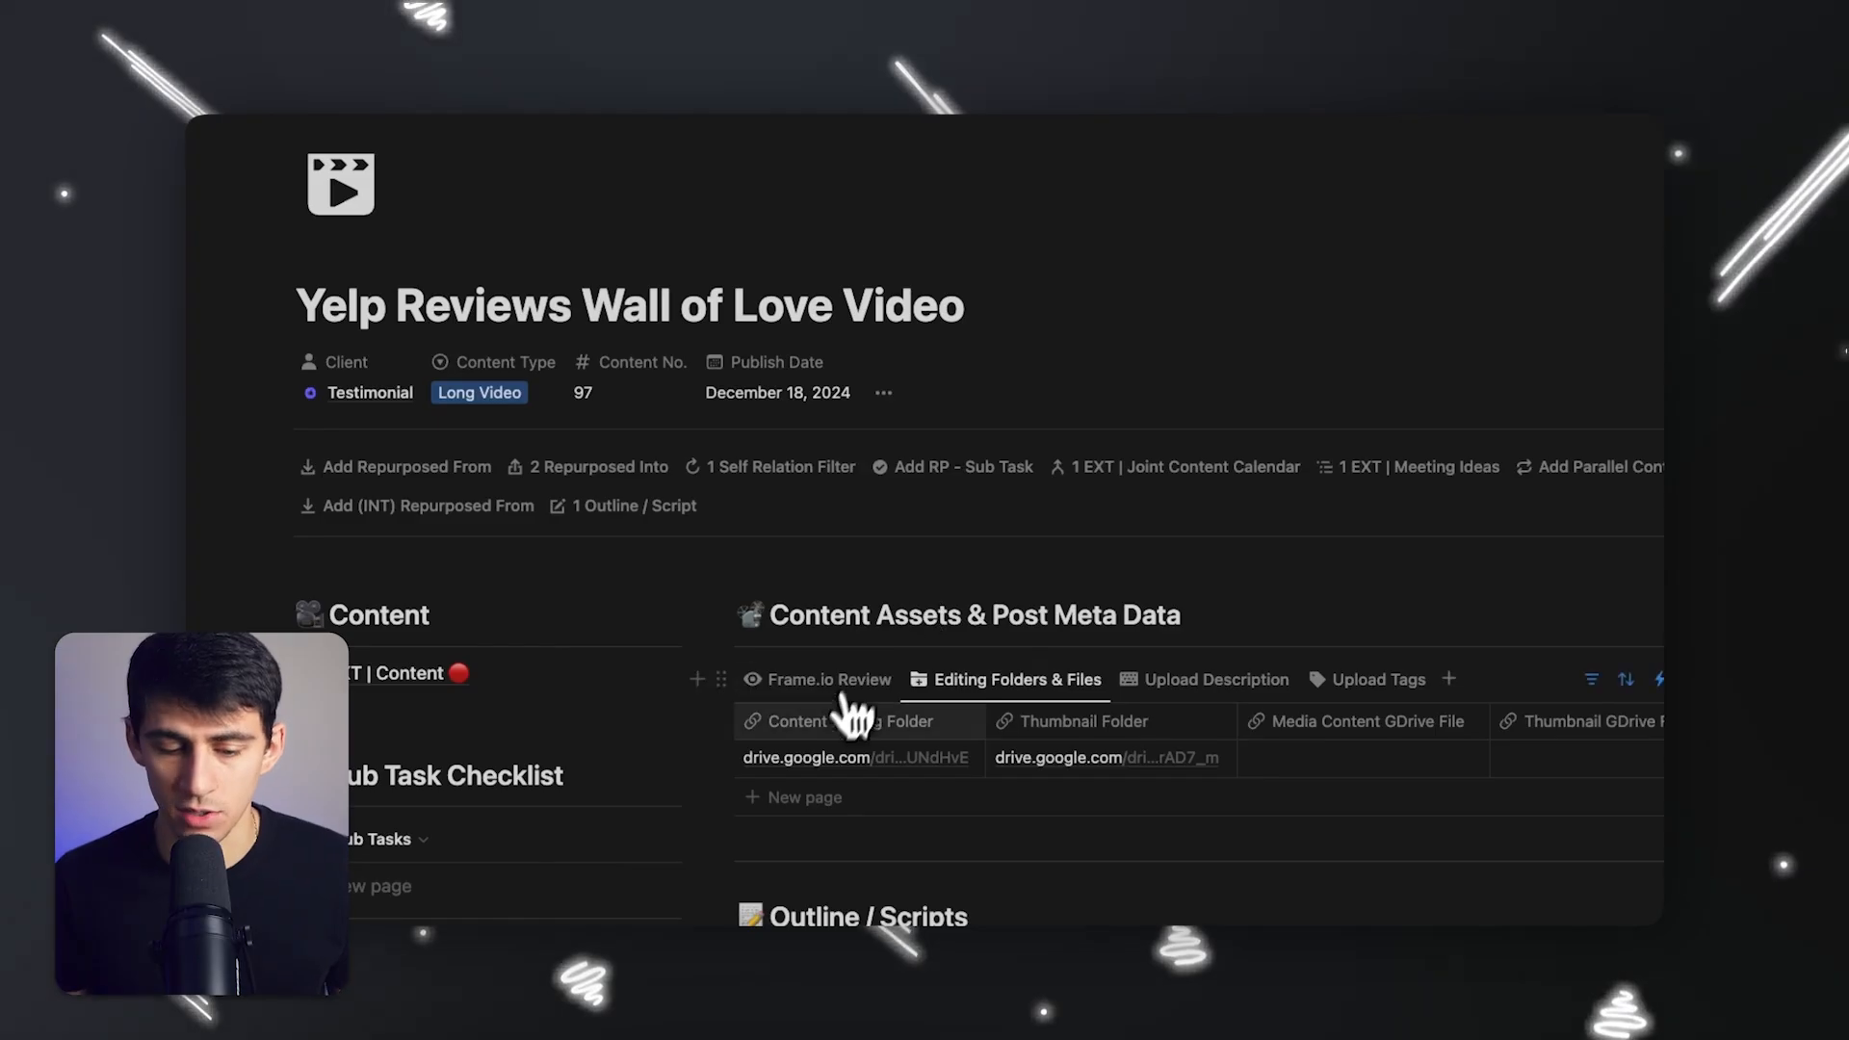
left_click(857, 757)
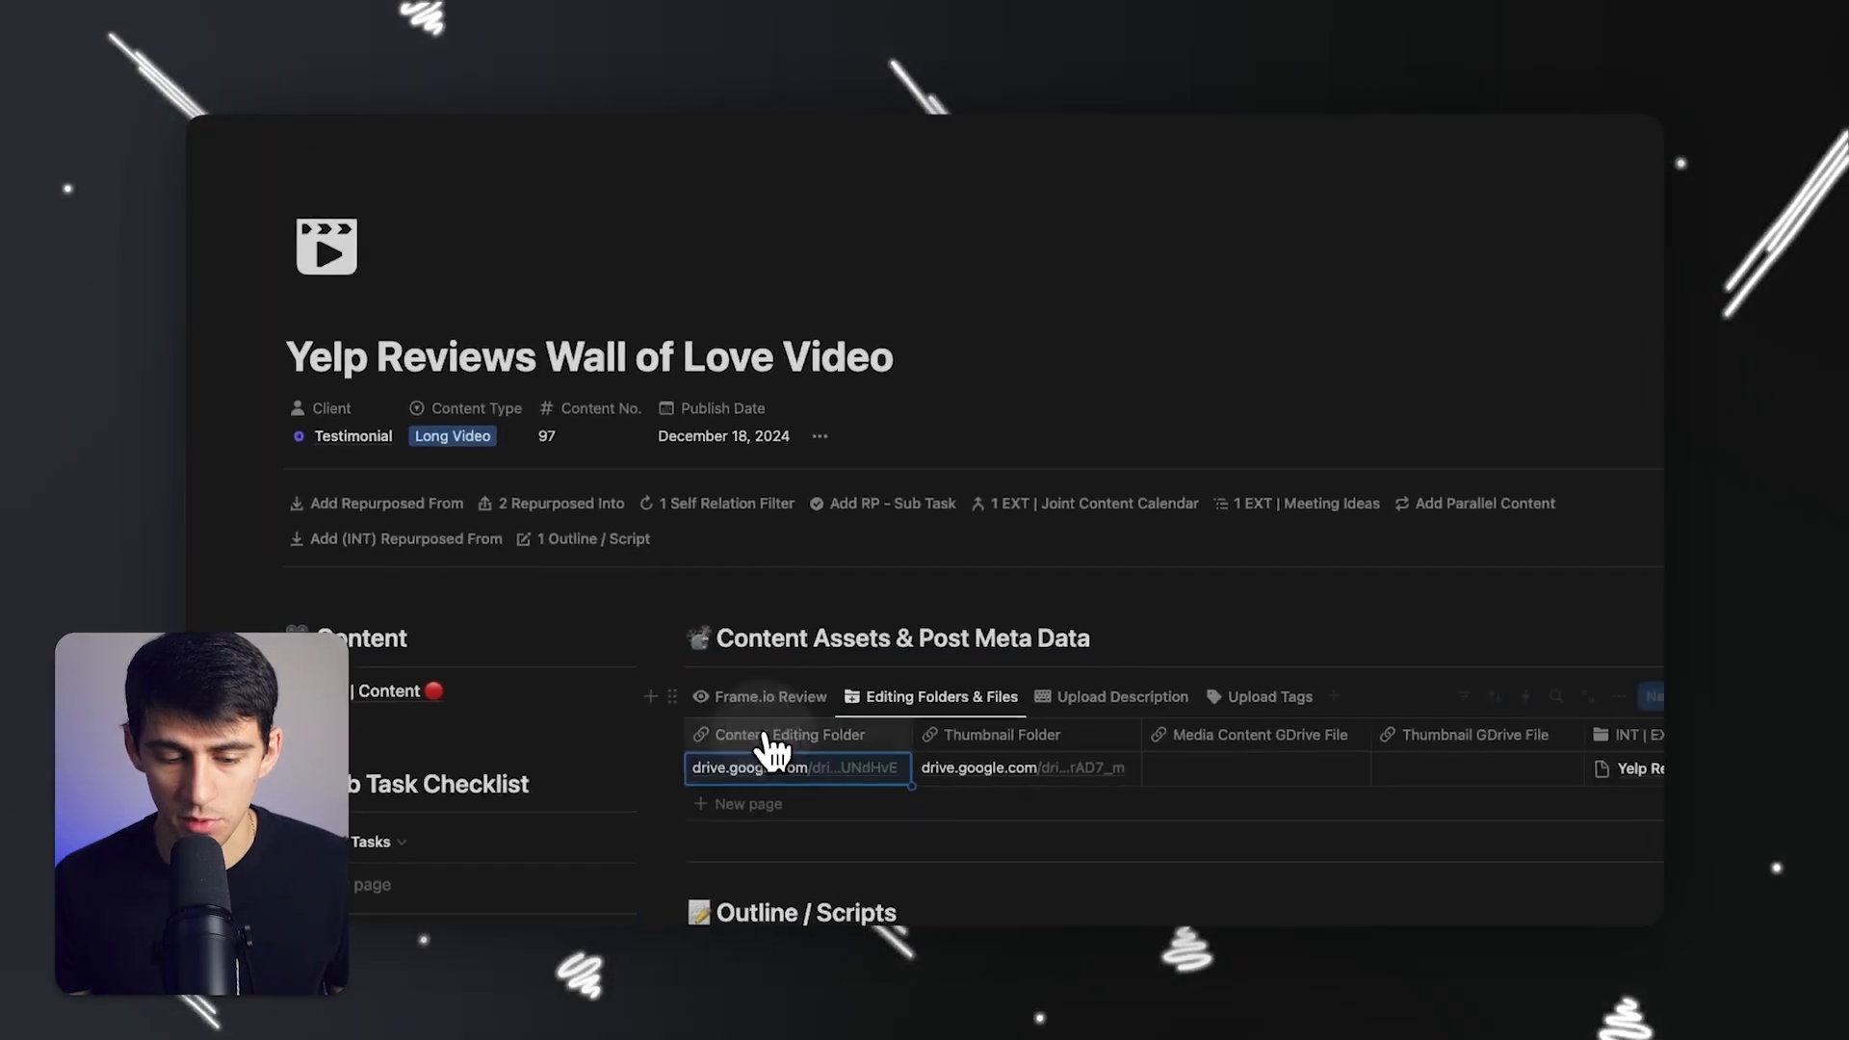
left_click(747, 768)
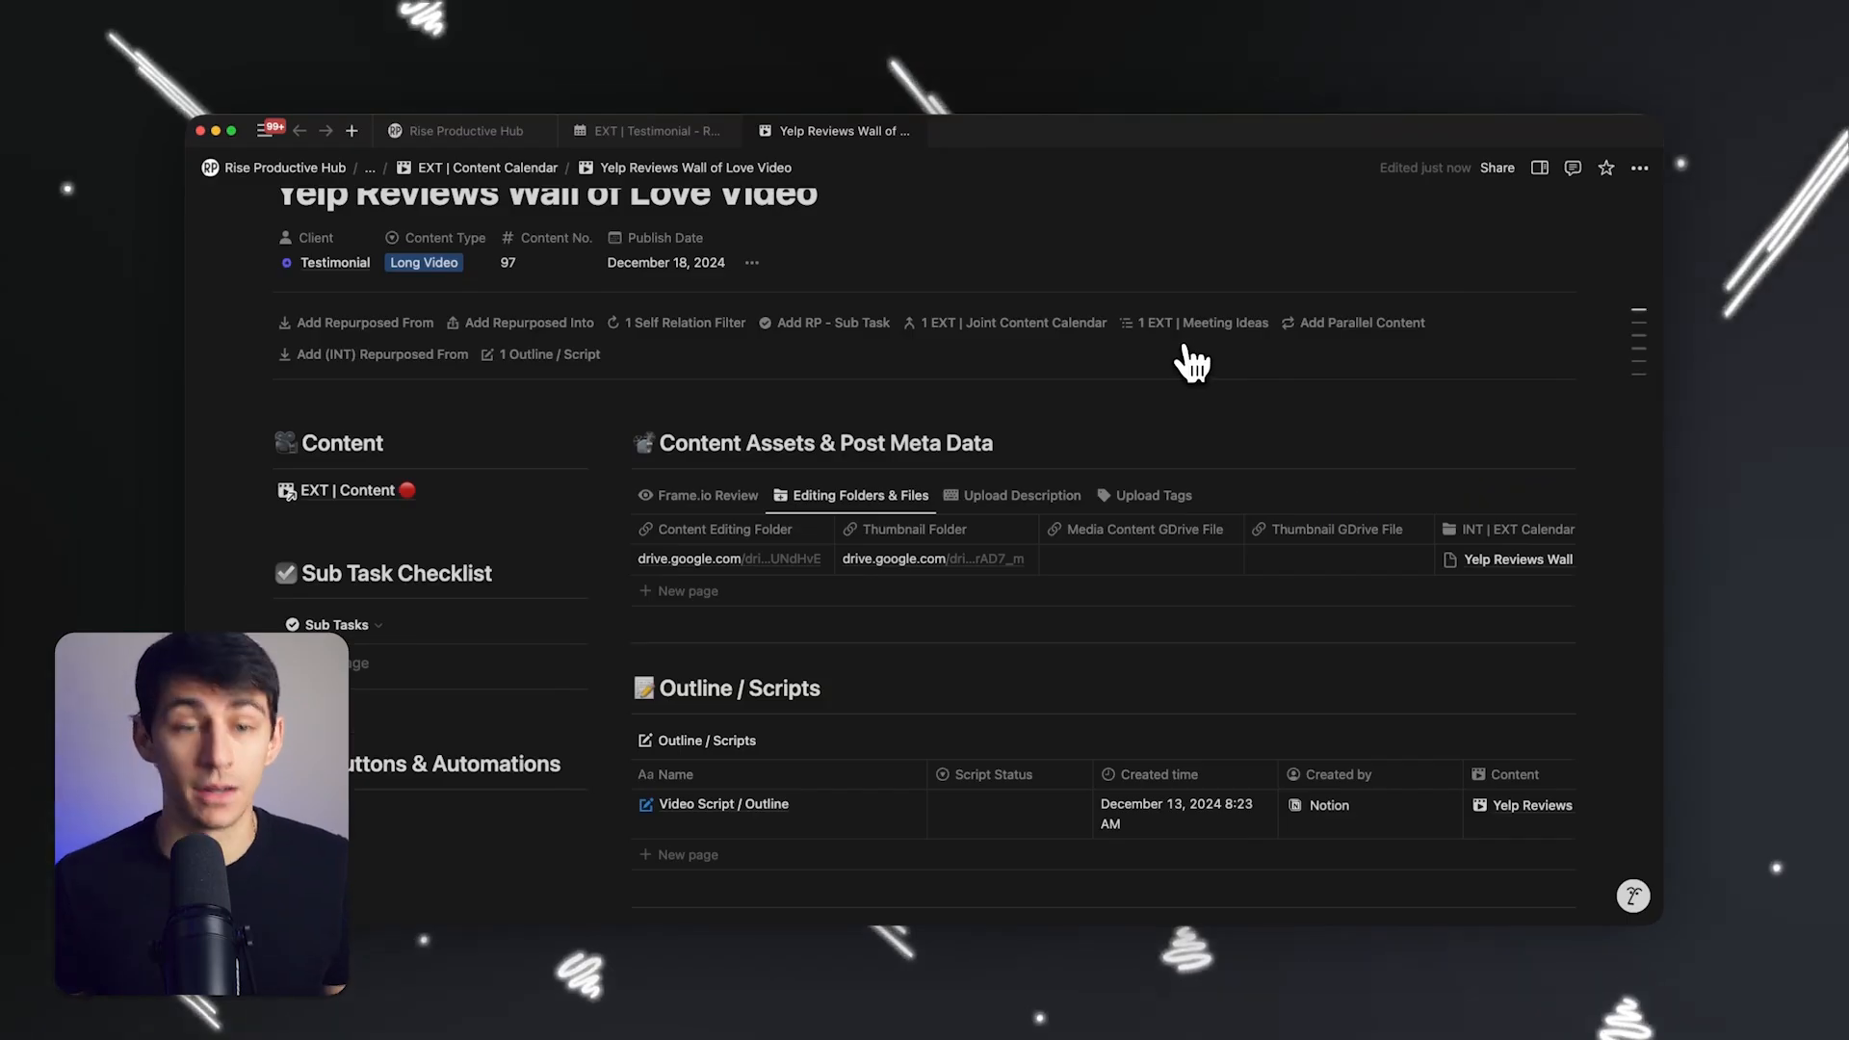
- Return to the meeting page and show the This Meeting Ideas database automations
scroll("down", 3)
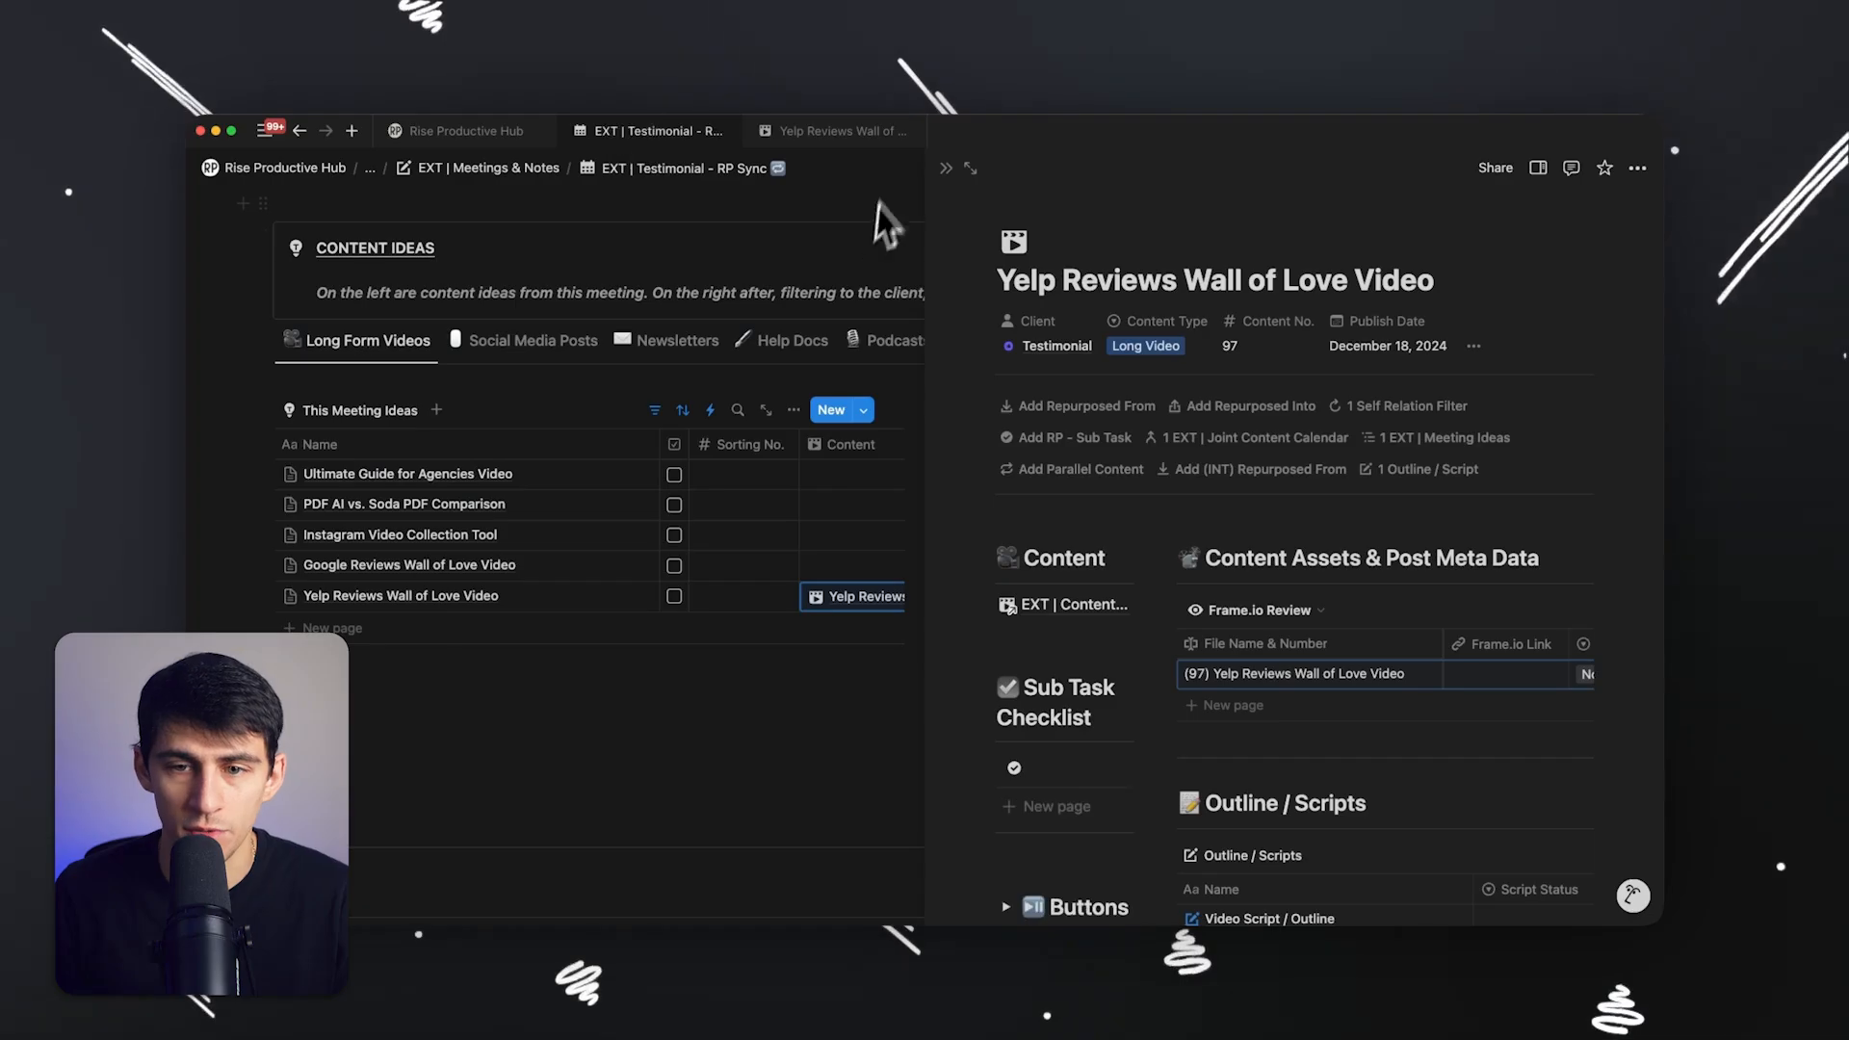
left_click(709, 409)
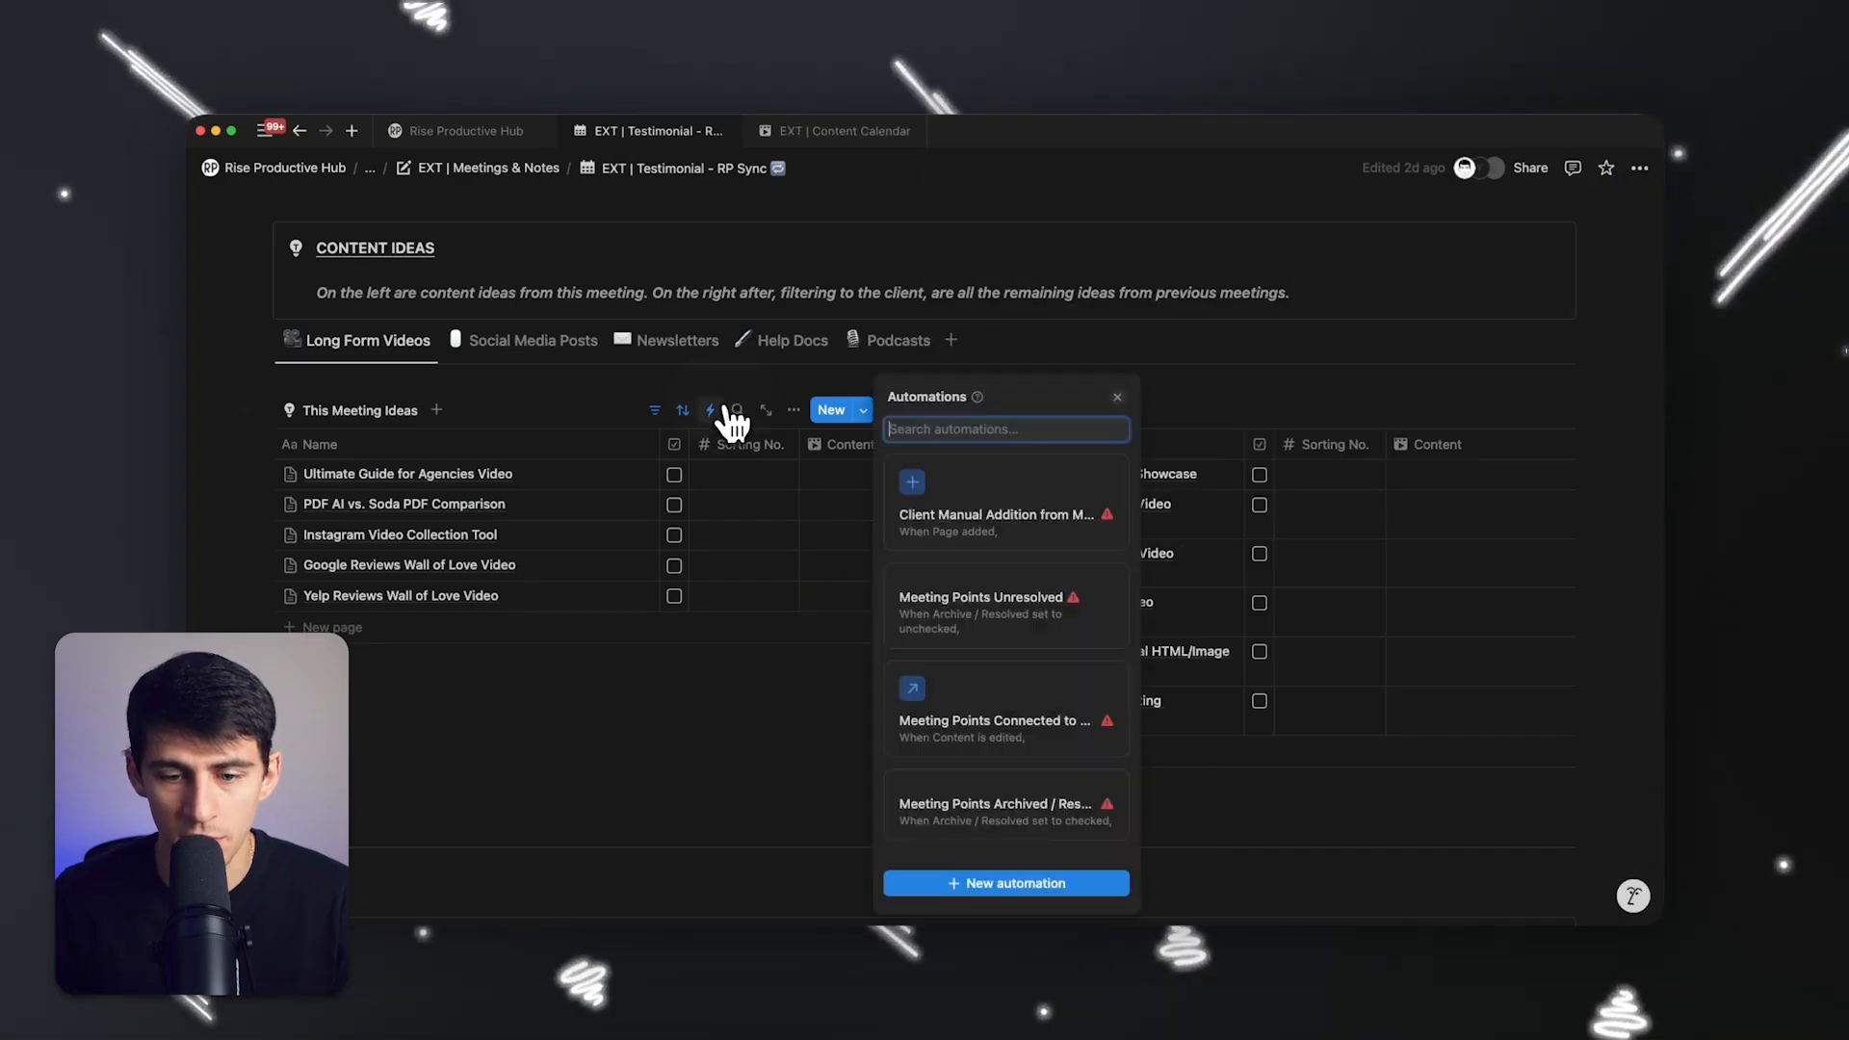
- Add a Send webhook action to the Client Manual Addition from Meeting automation, URL left blank
left_click(994, 514)
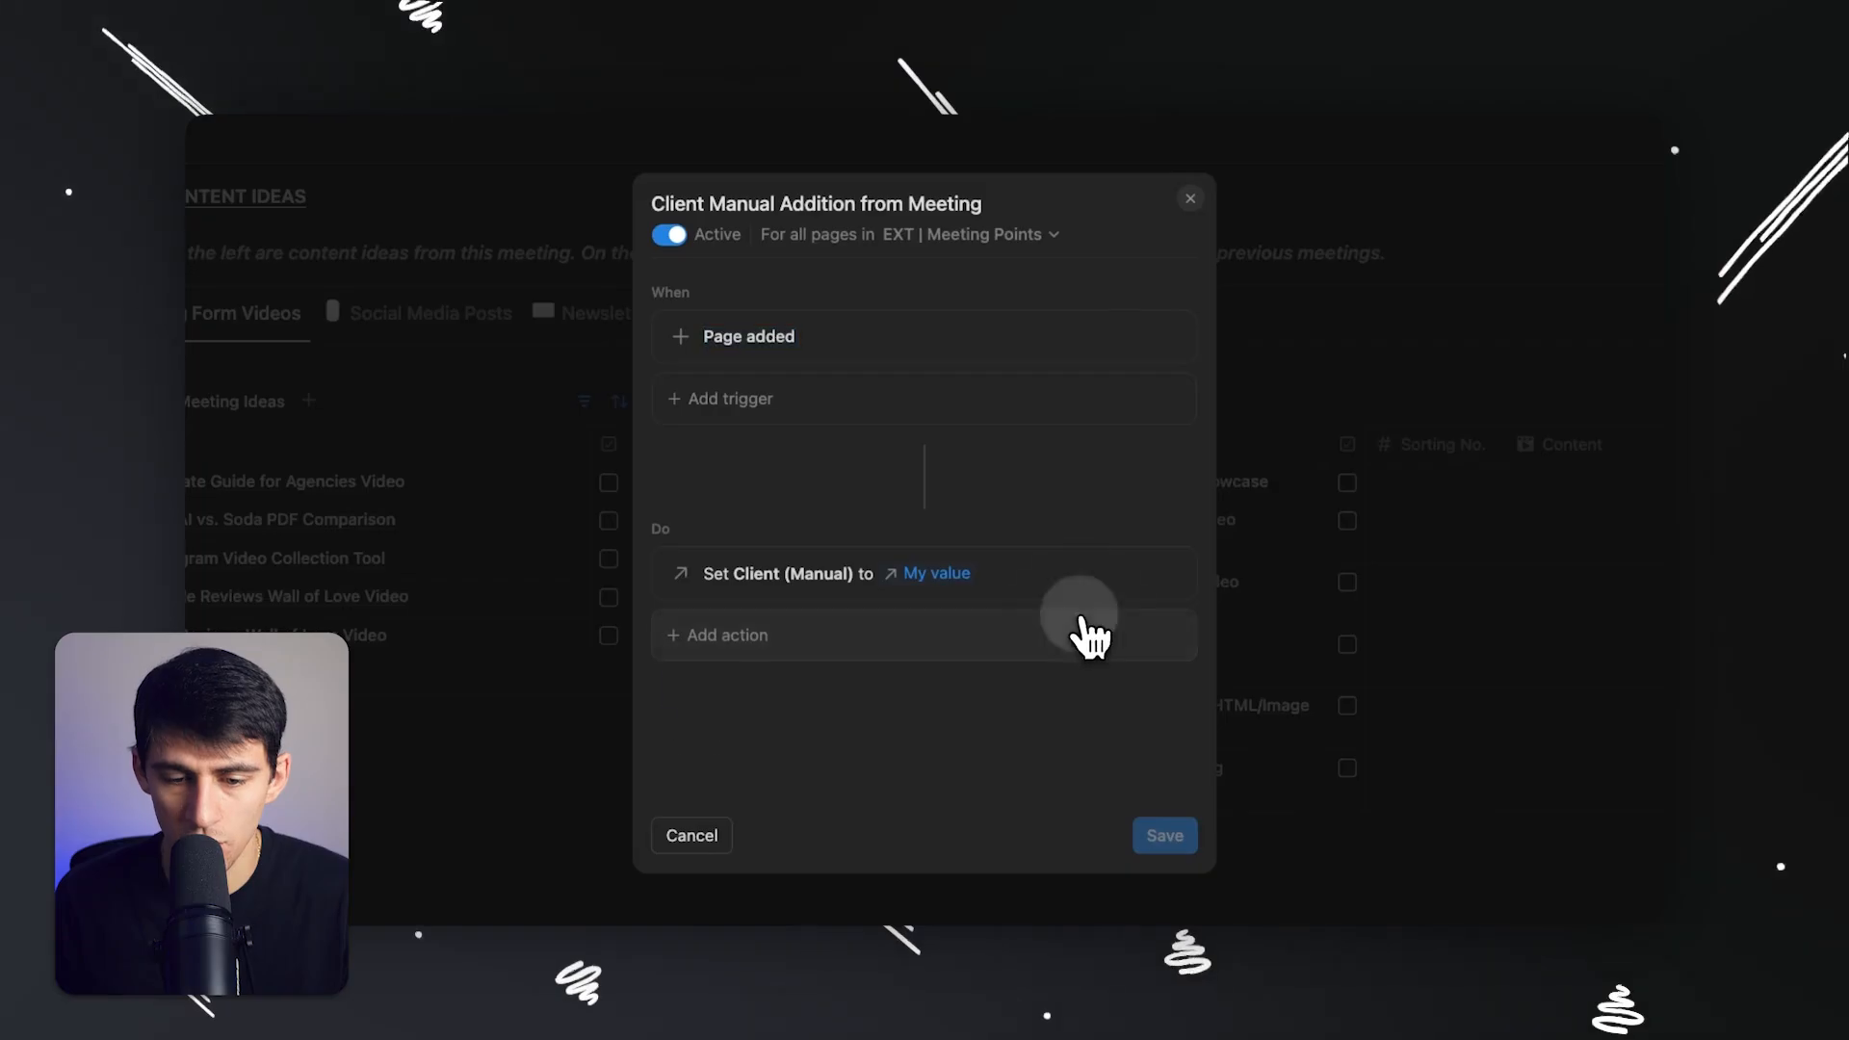
type("web")
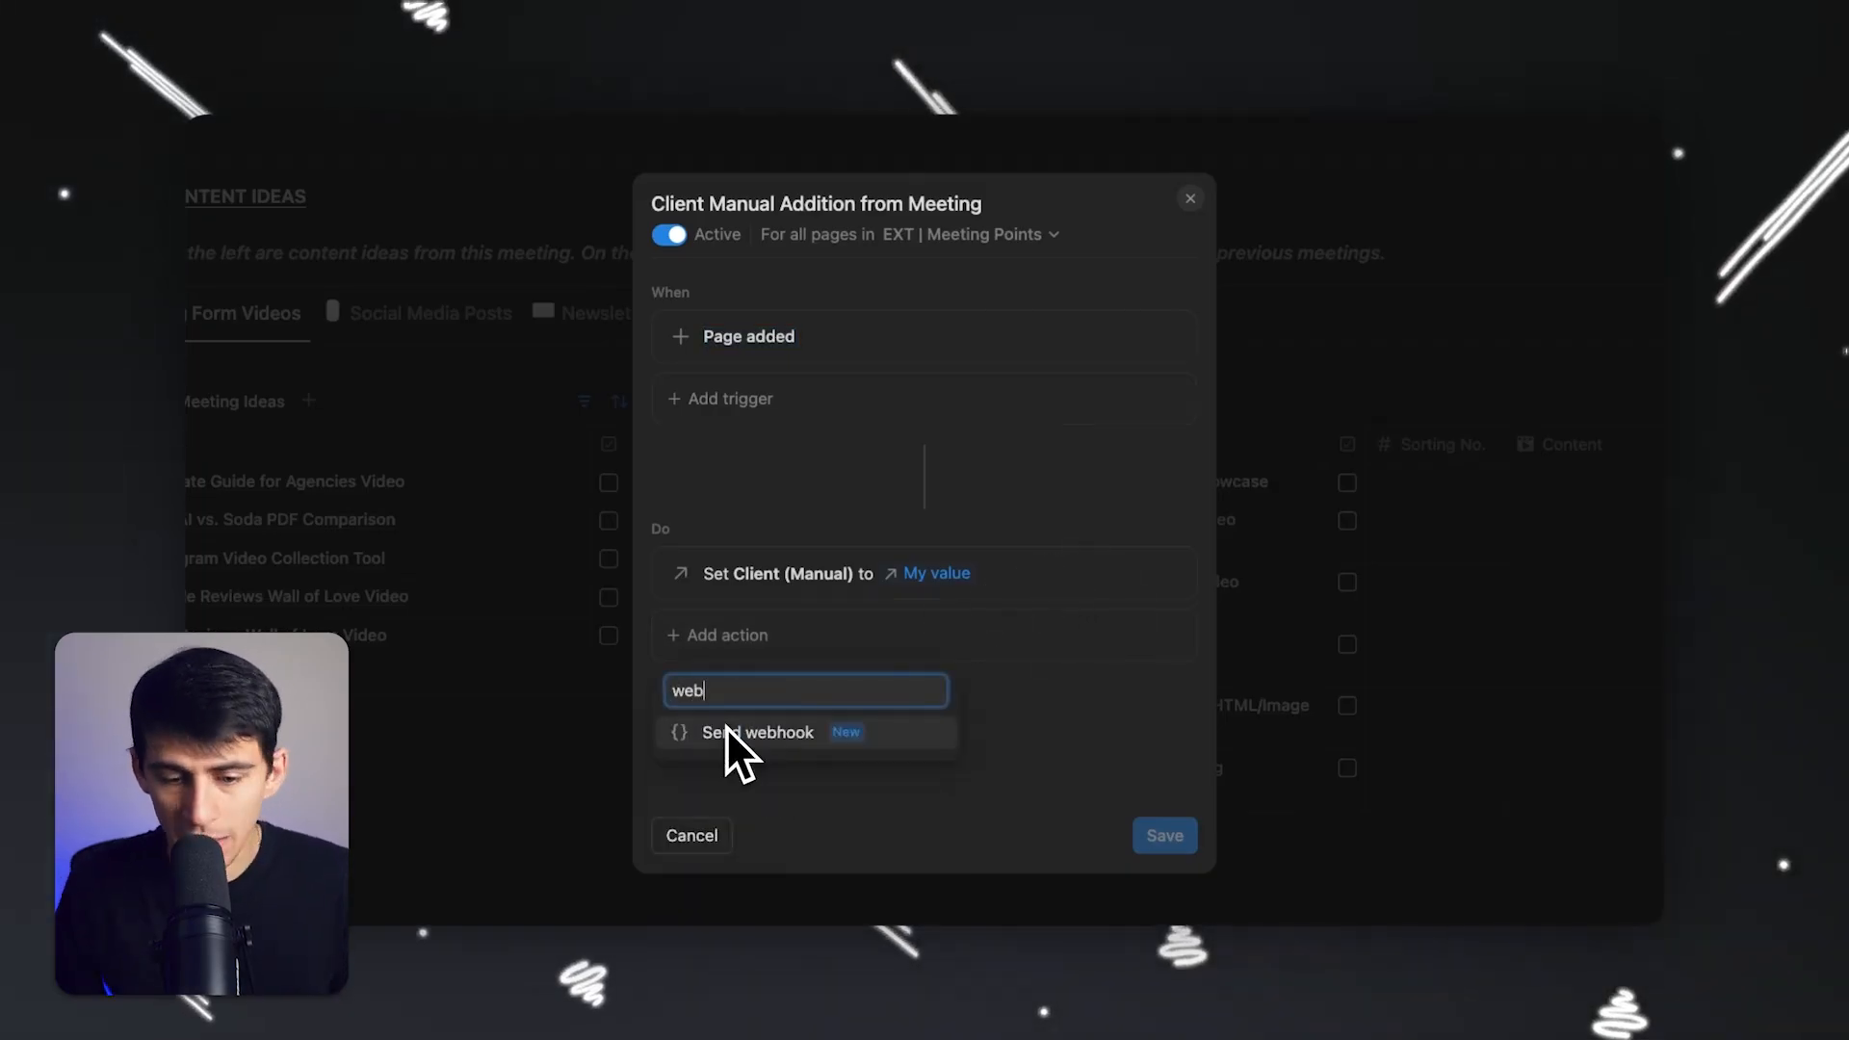
left_click(759, 732)
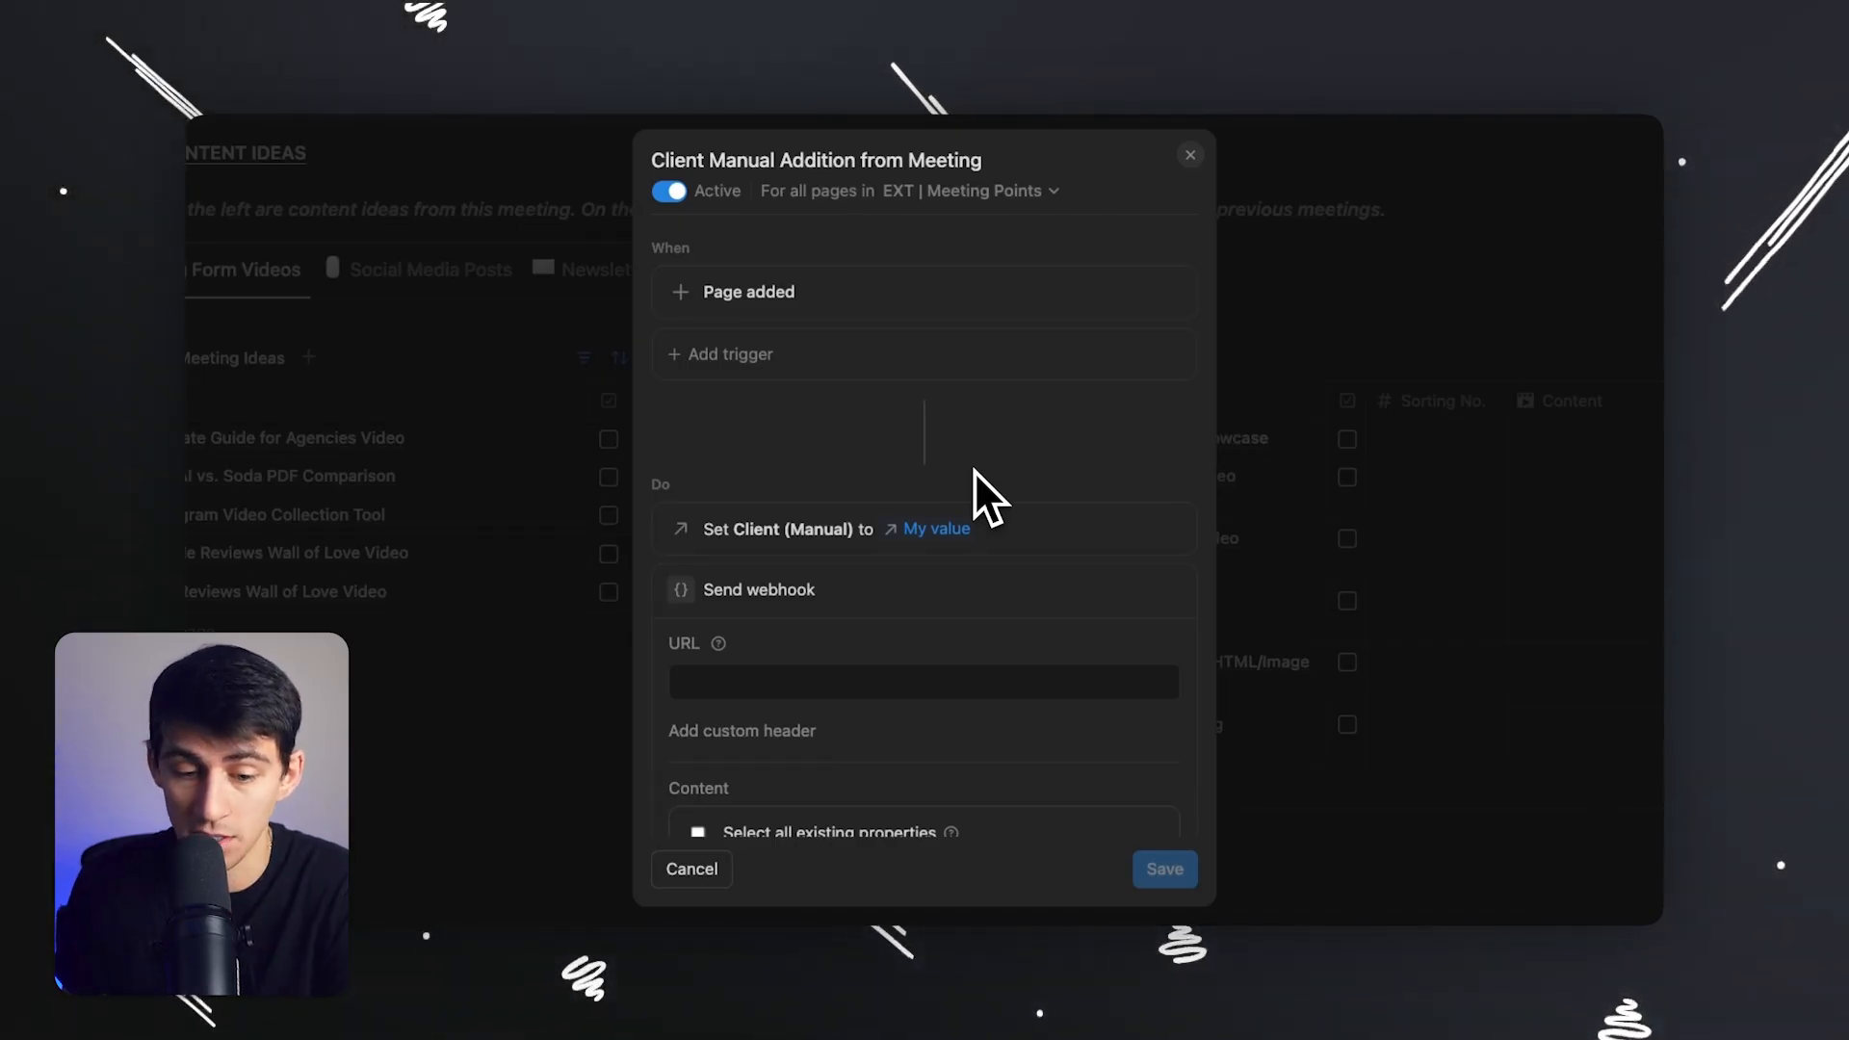
left_click(922, 682)
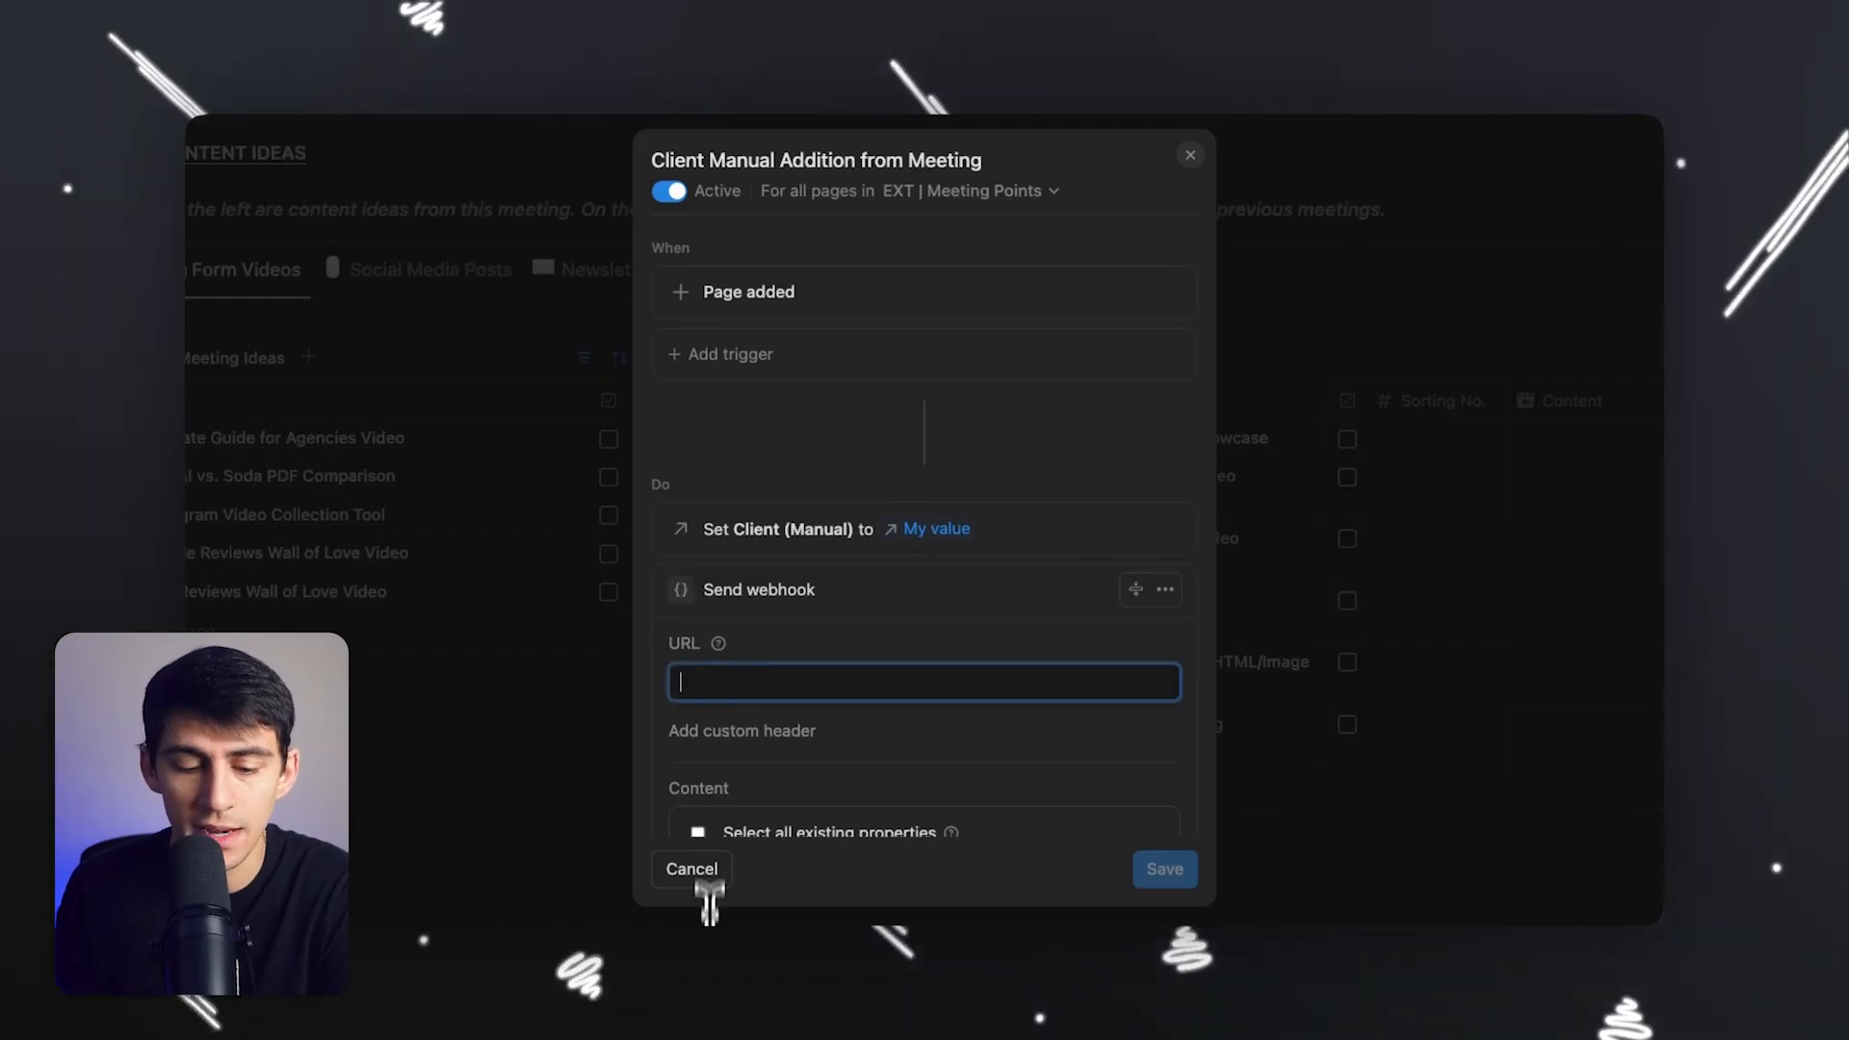